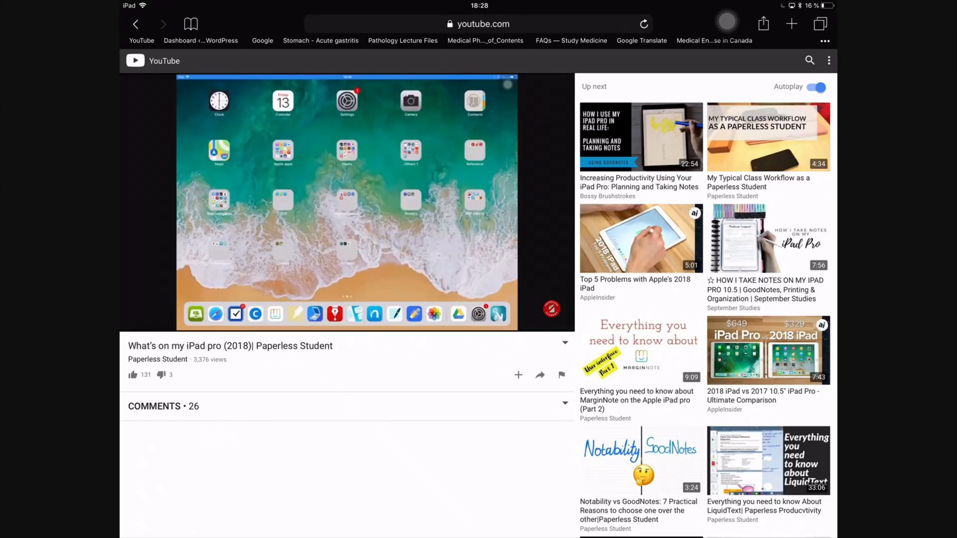
Play the 'What's on my iPad pro (2018)' video, then return to the iPad home screen.
click(346, 197)
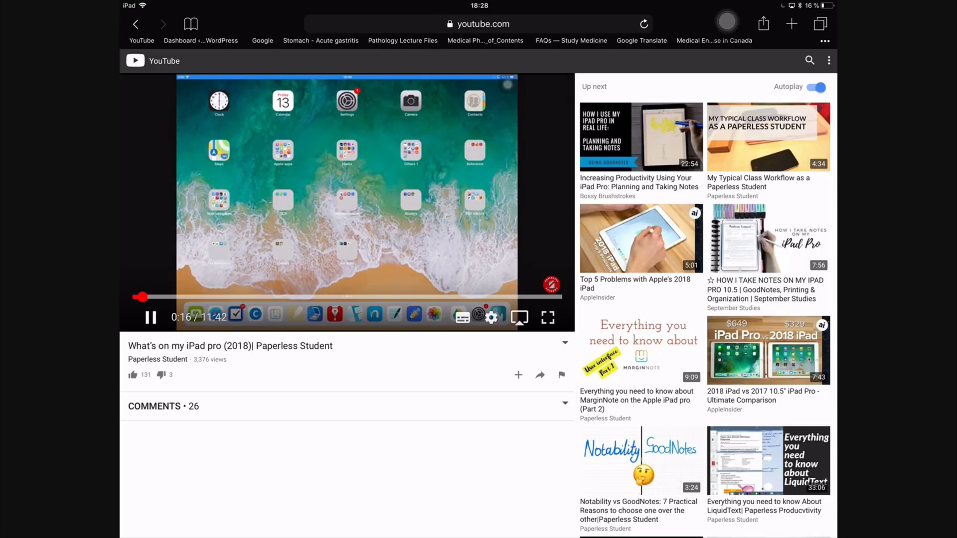
click(150, 318)
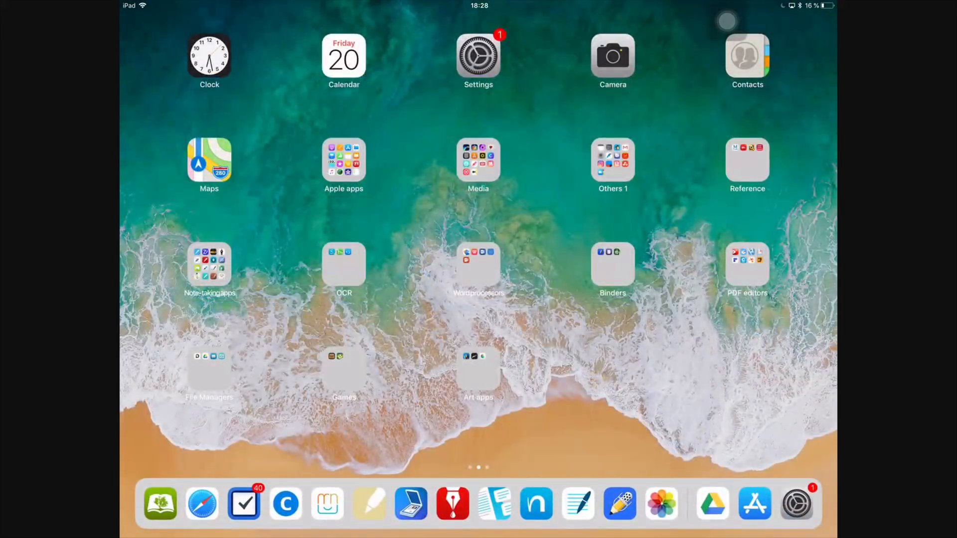
Launch Nebo from the dock, showing the Youtube Scripts notebook.
click(534, 507)
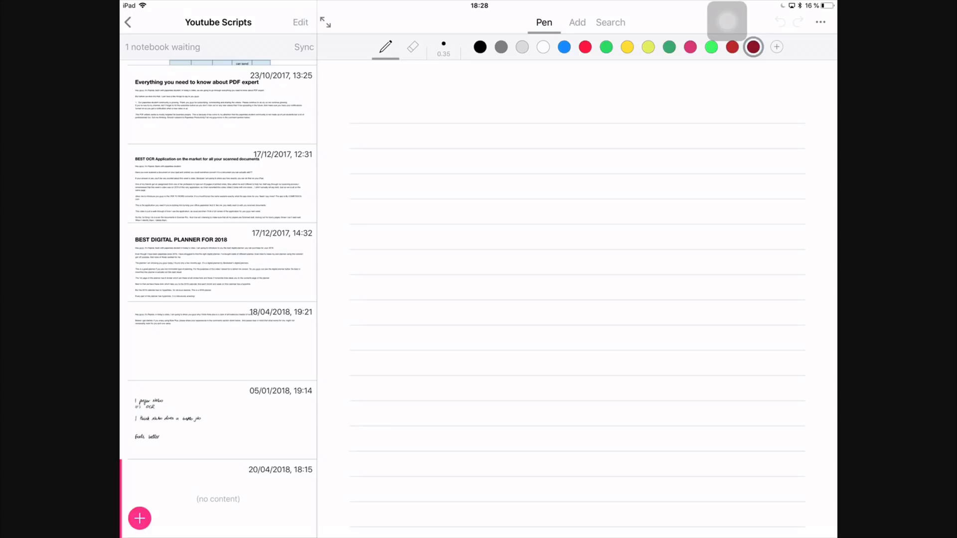
Go up to Folders, start a new folder named 'libra', then cancel it.
click(128, 22)
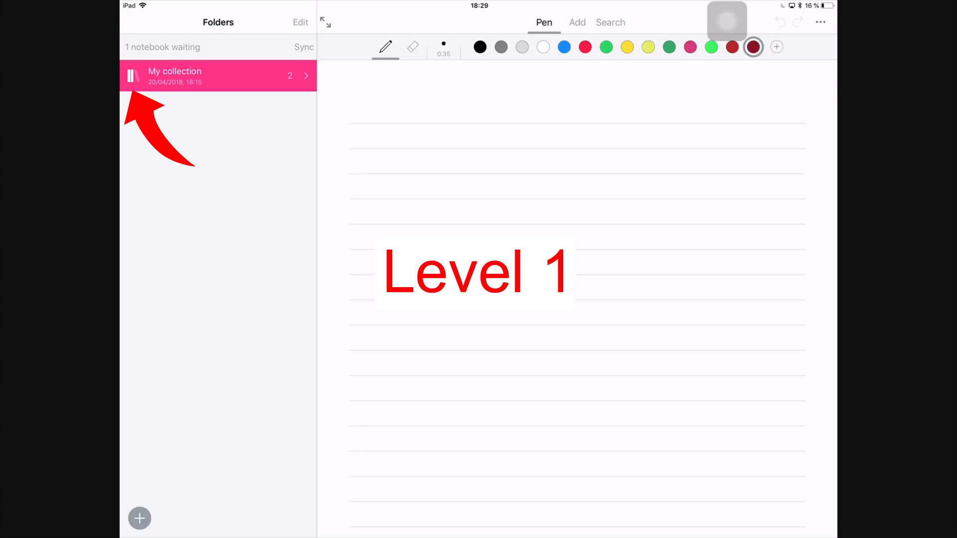
click(140, 518)
text(Little)
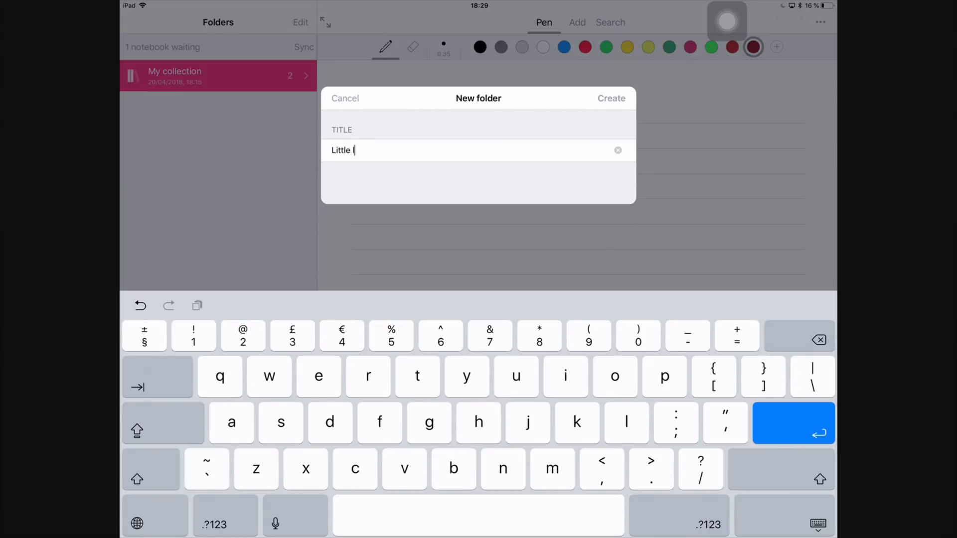
text(libra)
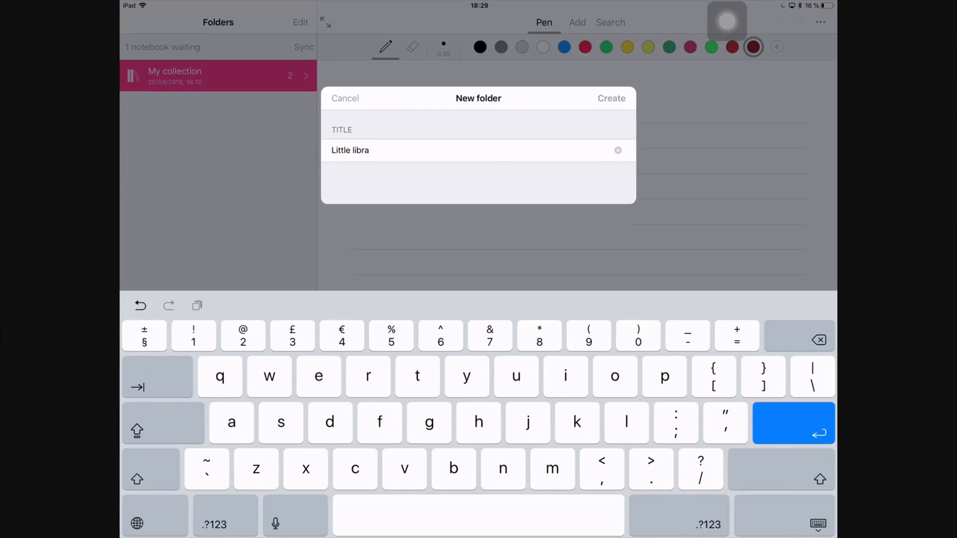
click(344, 98)
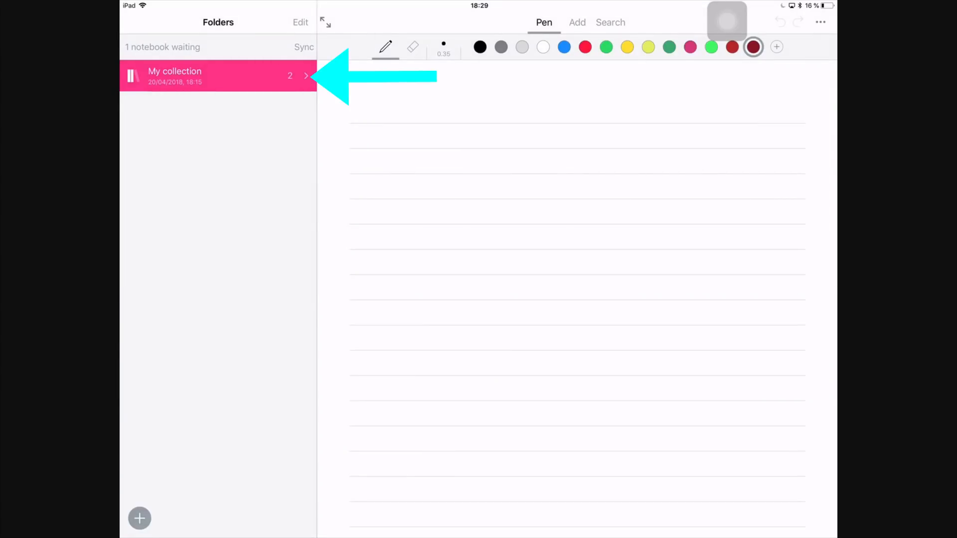
Open My collection, browse Blog posts pages, and return with Youtube Scripts selected.
click(217, 77)
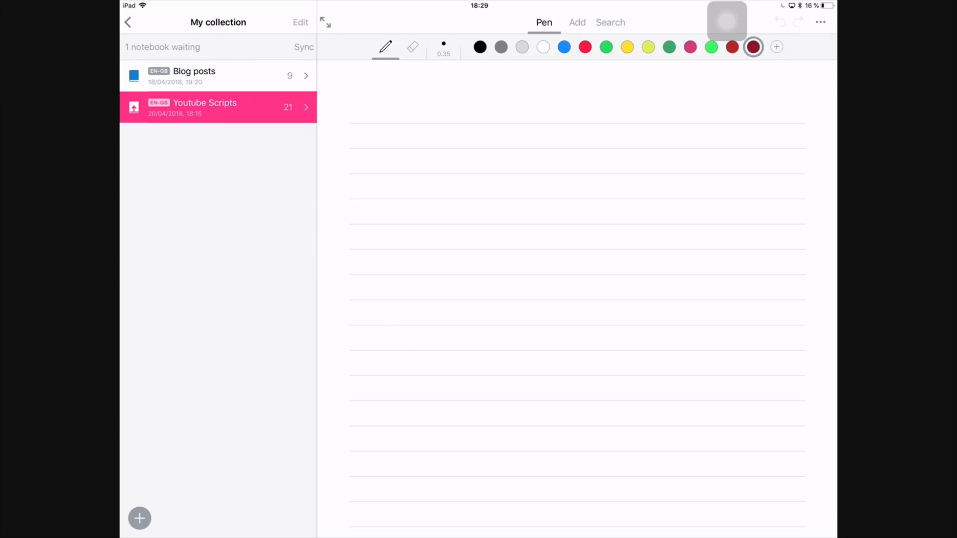
click(214, 75)
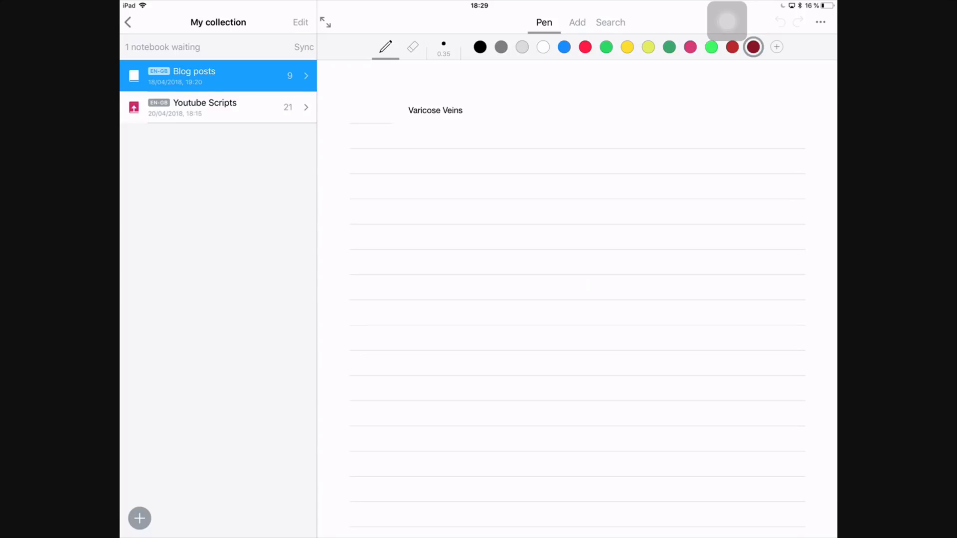
click(194, 75)
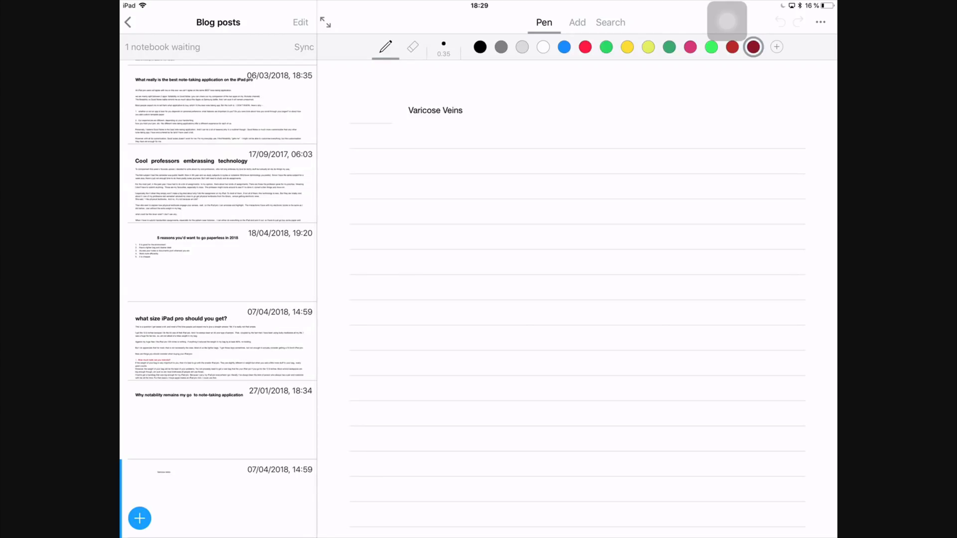
click(128, 23)
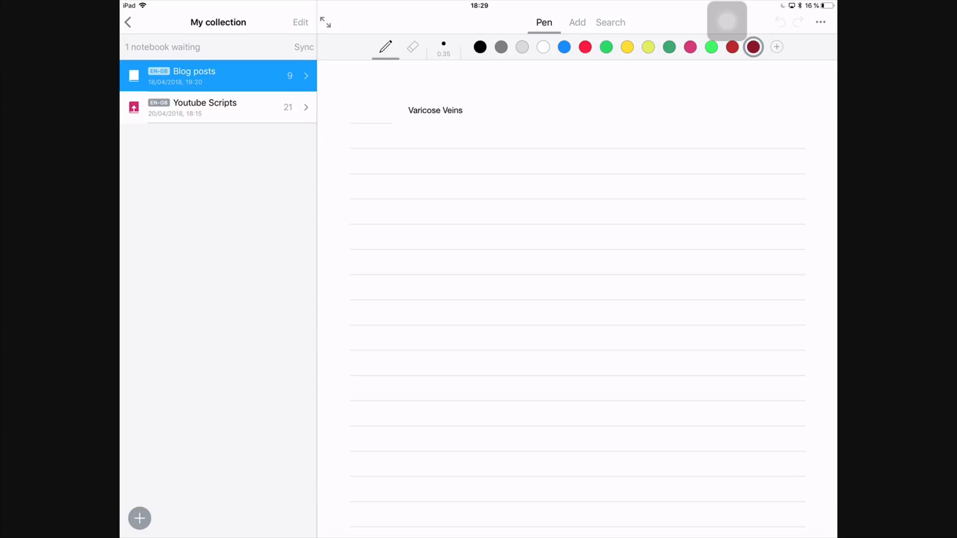
click(193, 76)
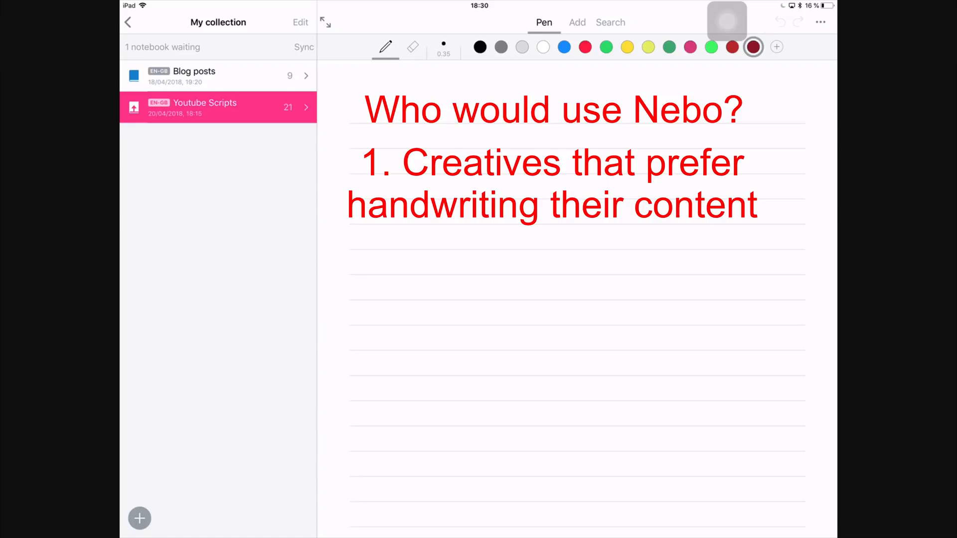
Enter the text '2. Those that hate typing or are just very slow'.
text(2. Those that hate typing or are just very slow)
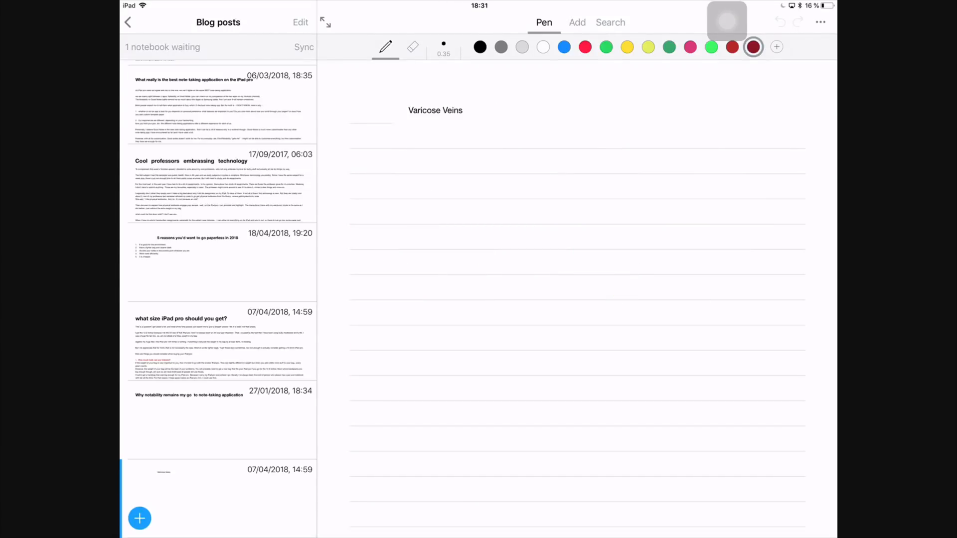
Create a new top-level folder named 'Nebo review' and open it.
click(128, 23)
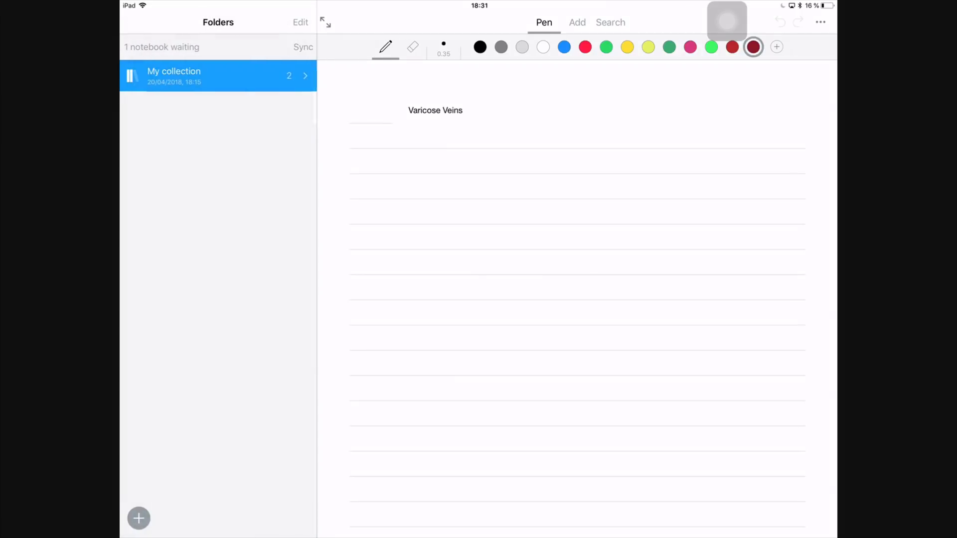
click(138, 519)
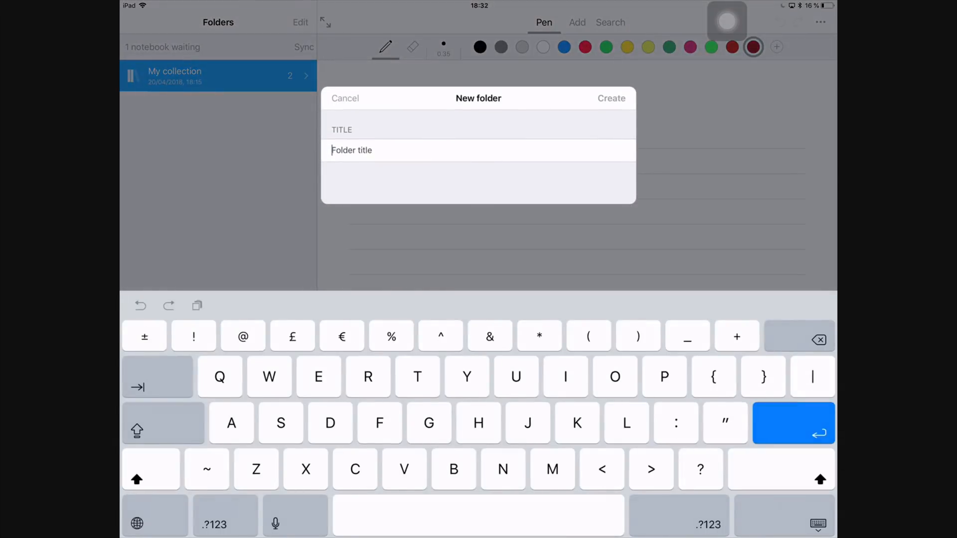
text(Nebo)
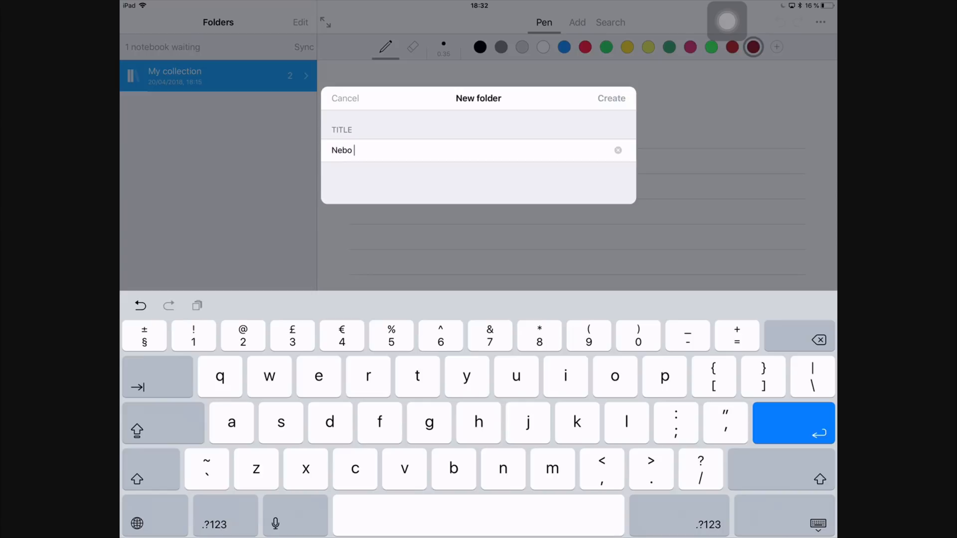
text(review)
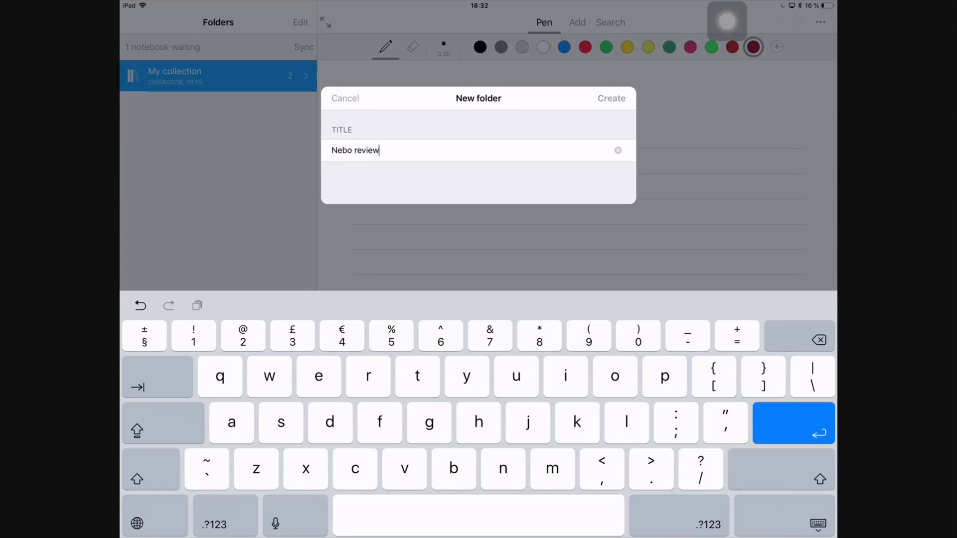
click(611, 98)
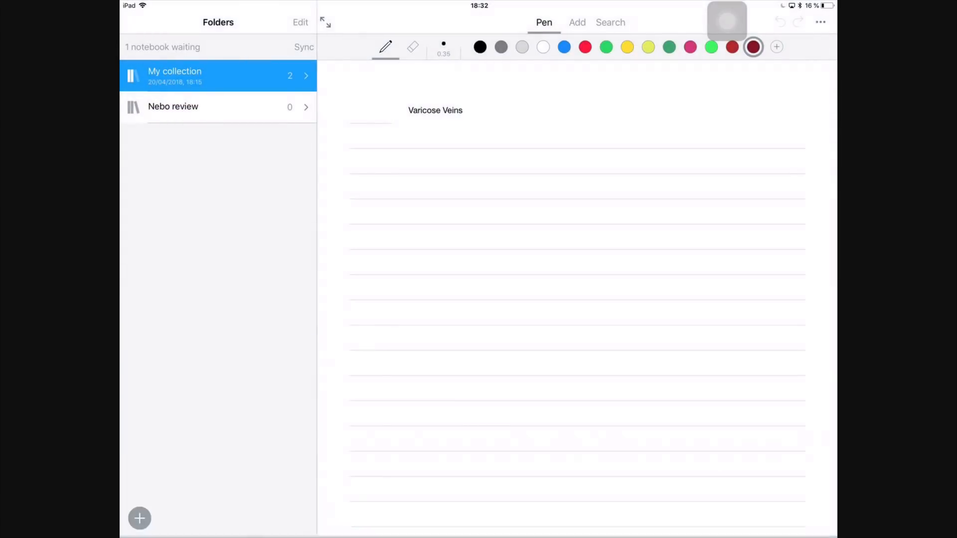
click(173, 107)
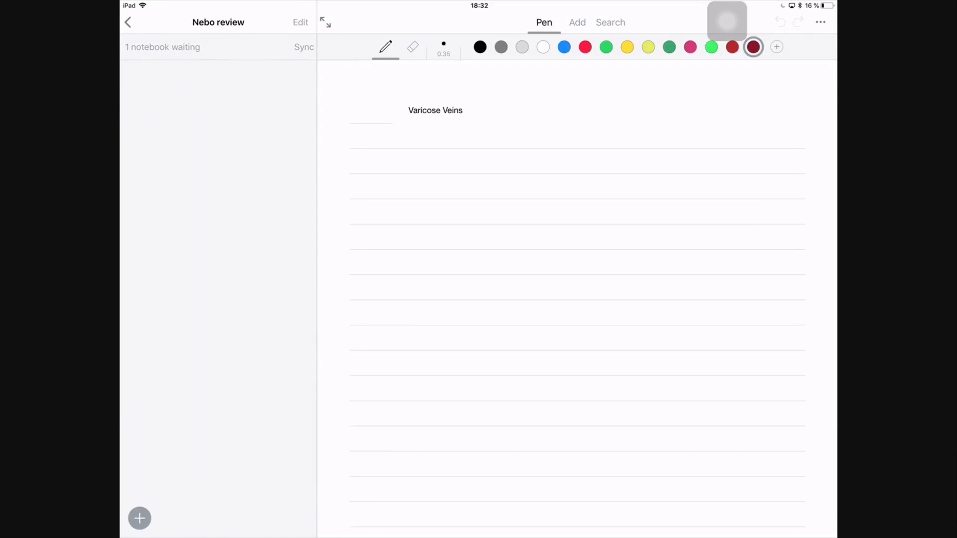
Start a new notebook there and scroll through the handwriting recognition languages.
click(141, 518)
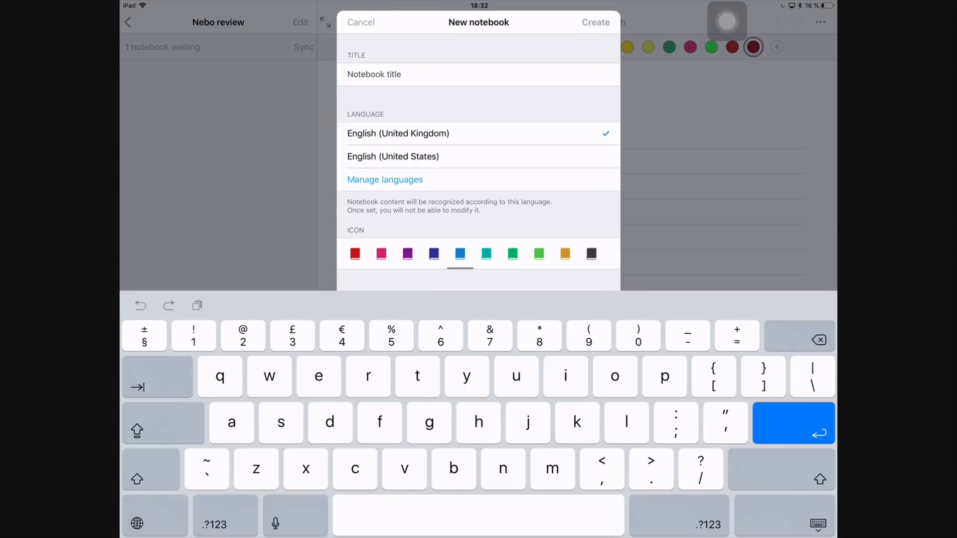
click(384, 179)
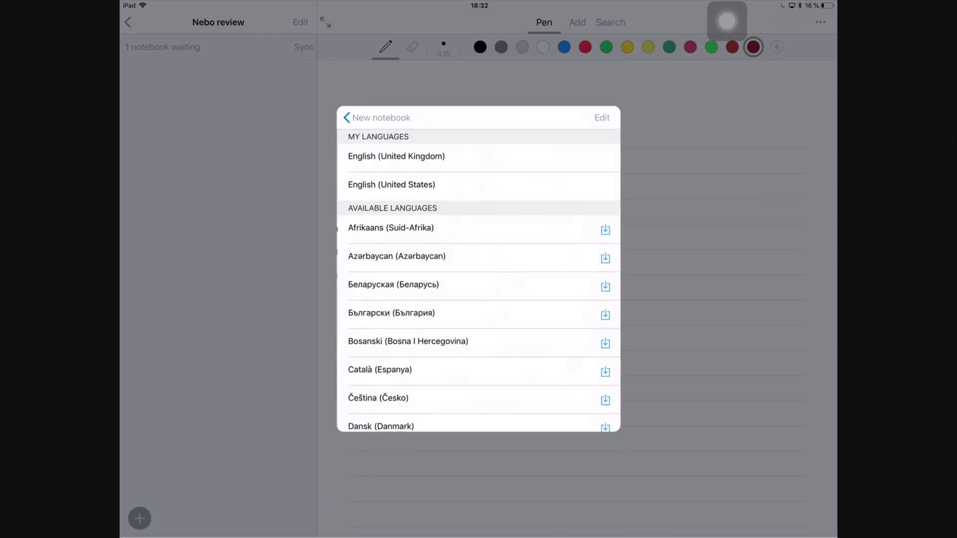
scroll(down, 3)
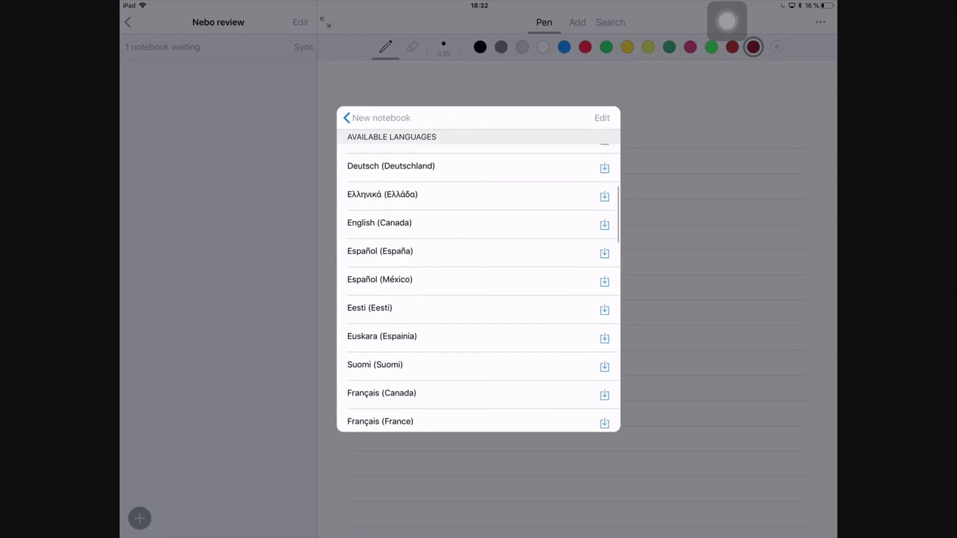
scroll(down, 3)
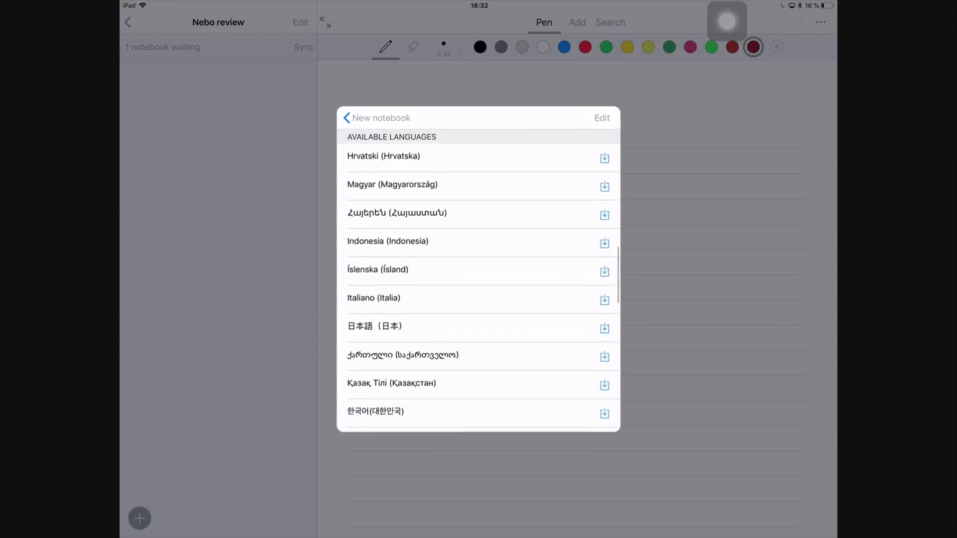
scroll(down, 3)
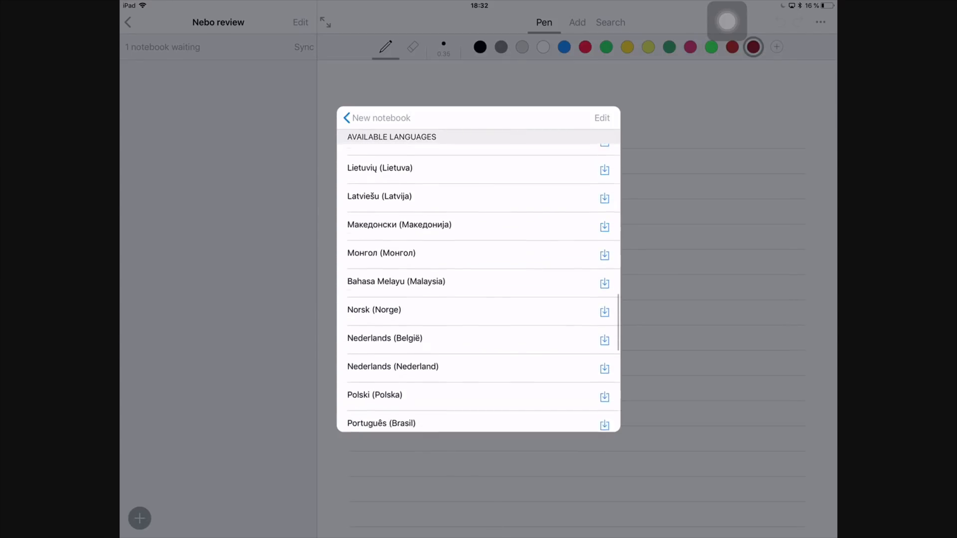
scroll(down, 3)
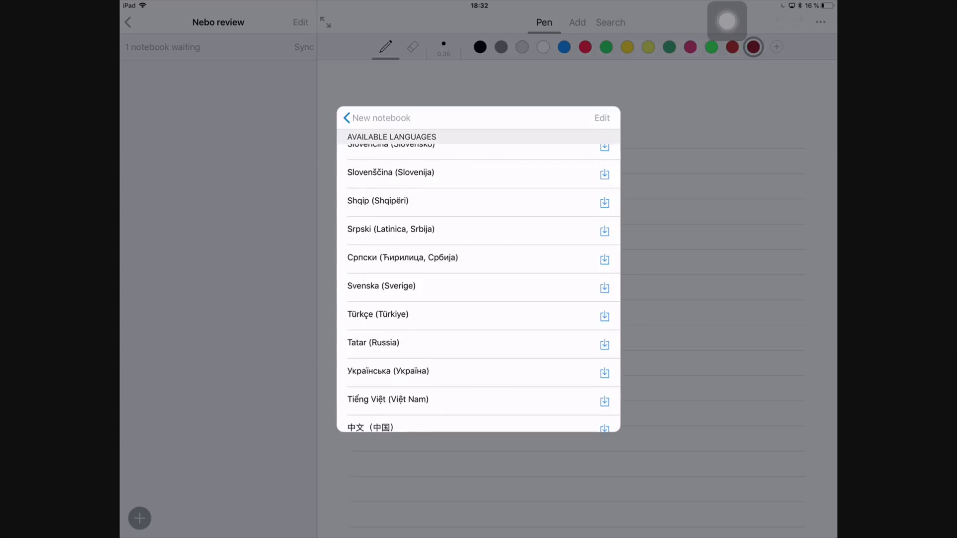
scroll(down, 3)
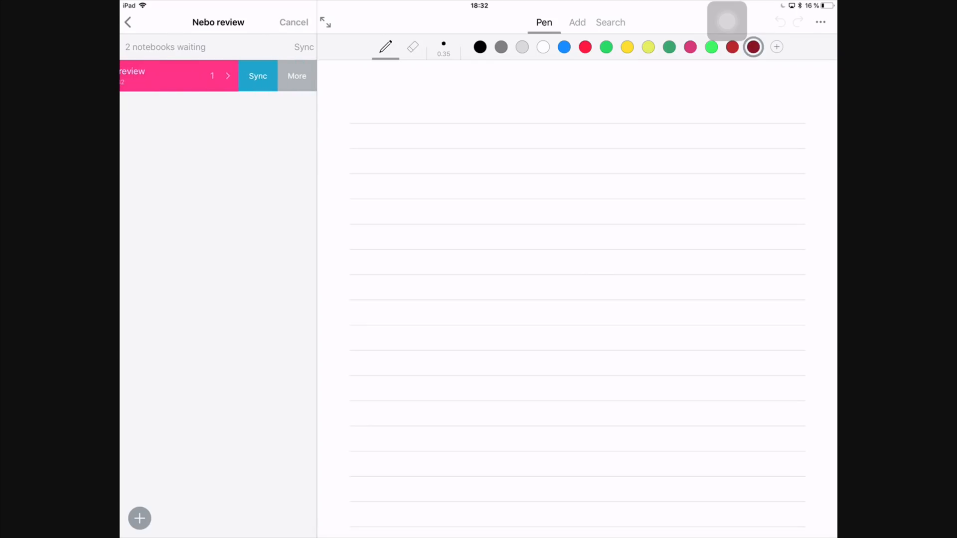
Sync the Nebo review notebook, then choose More > Delete and cancel the deletion.
click(258, 76)
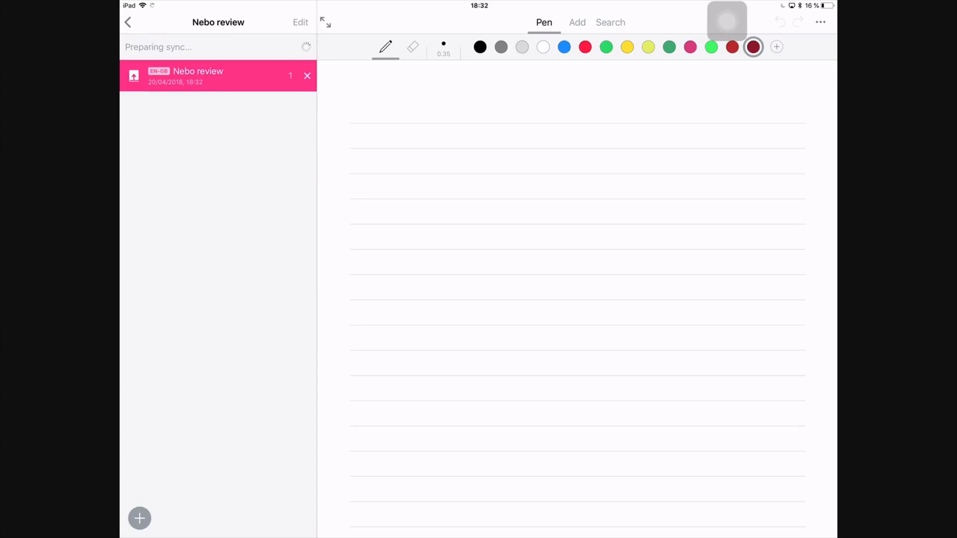
click(202, 76)
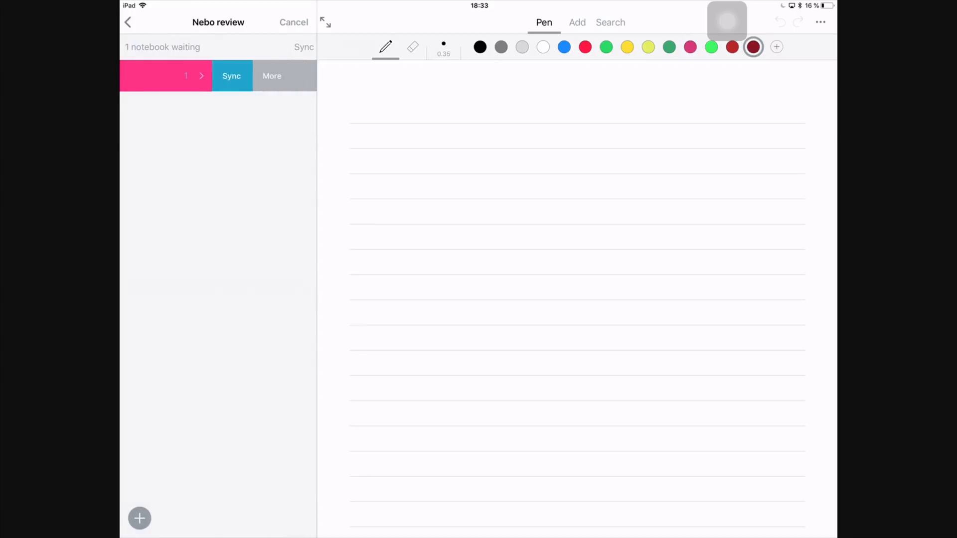
click(272, 76)
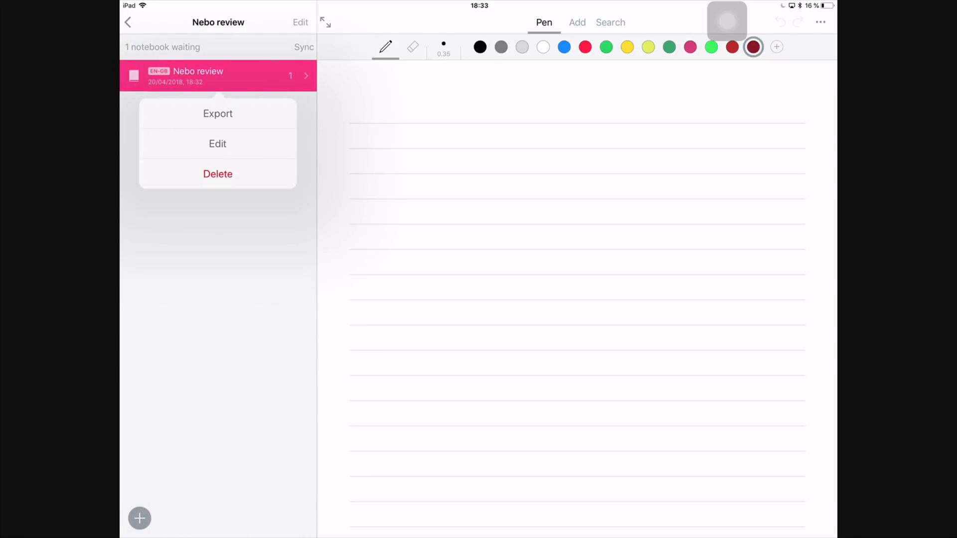
click(217, 143)
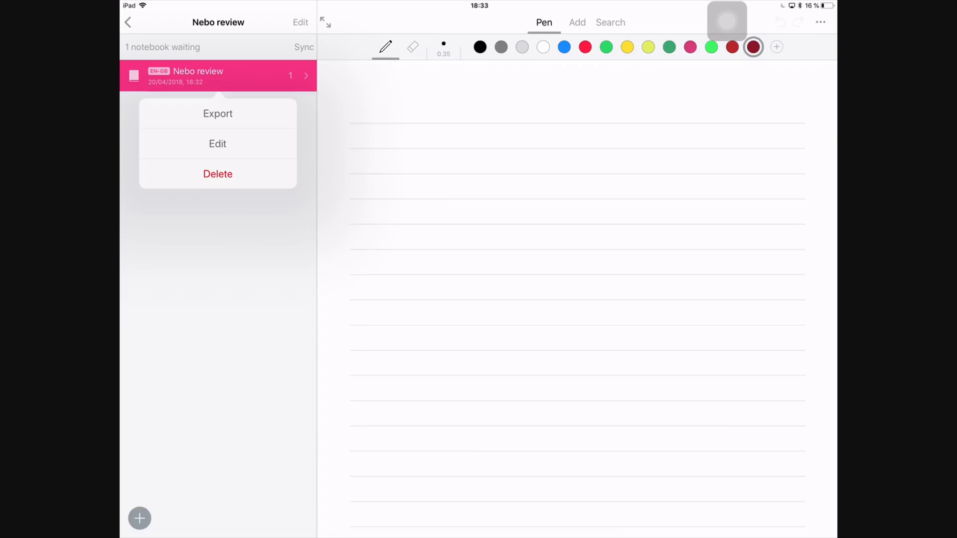
click(218, 174)
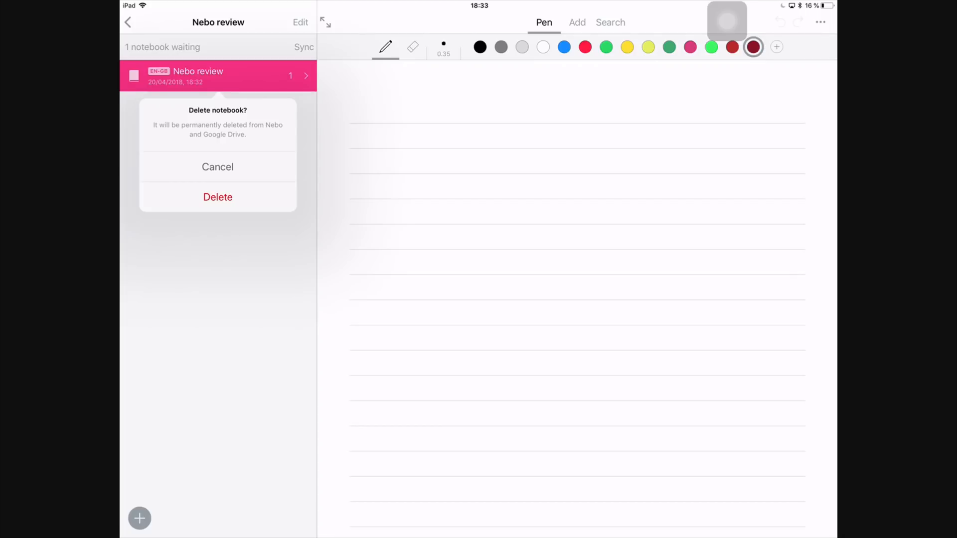
click(217, 166)
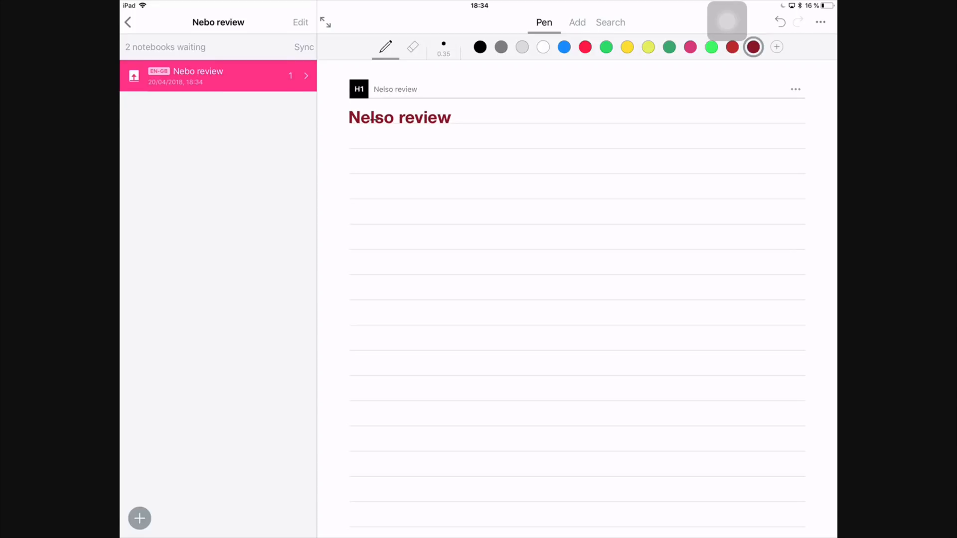
Select the duplicate notebook and confirm its deletion.
click(300, 22)
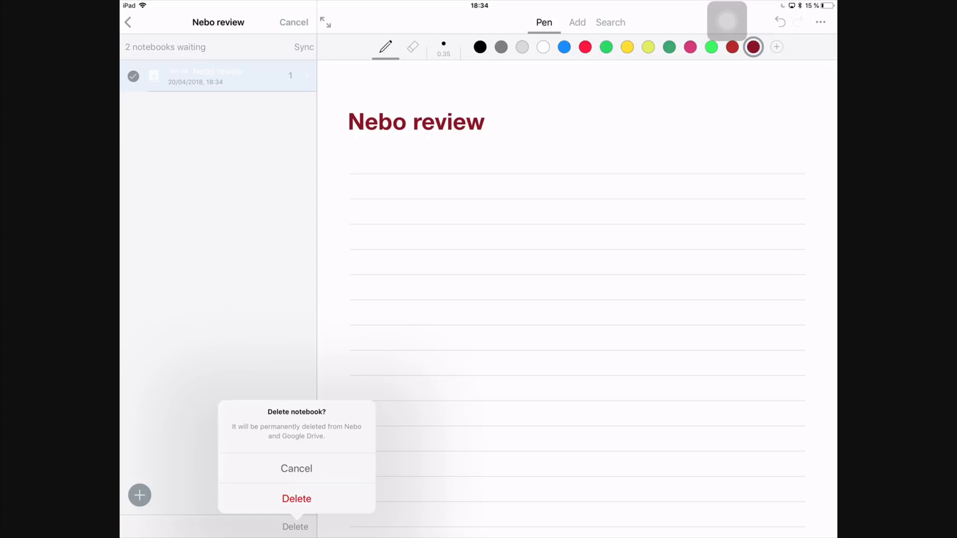
click(297, 469)
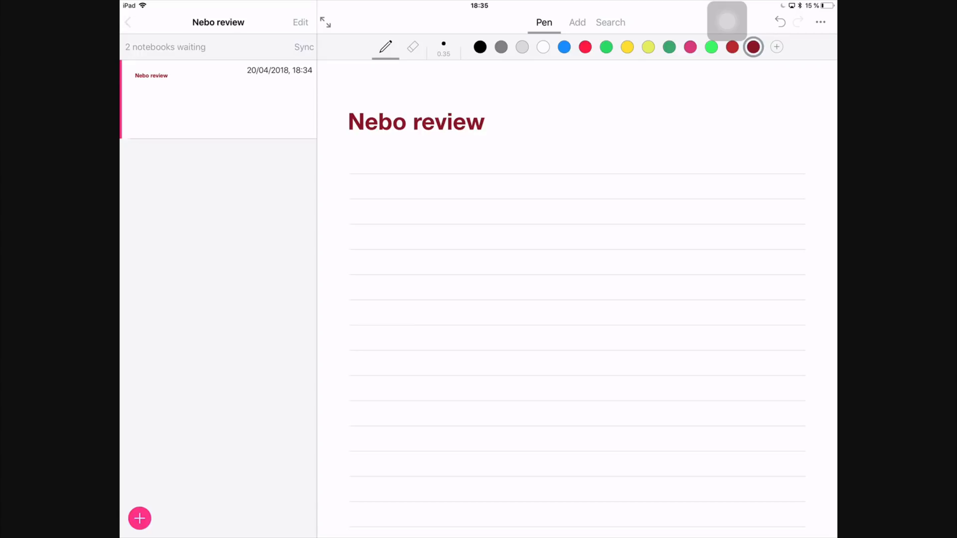
Navigate back through My collection to the top-level Folders list.
click(129, 22)
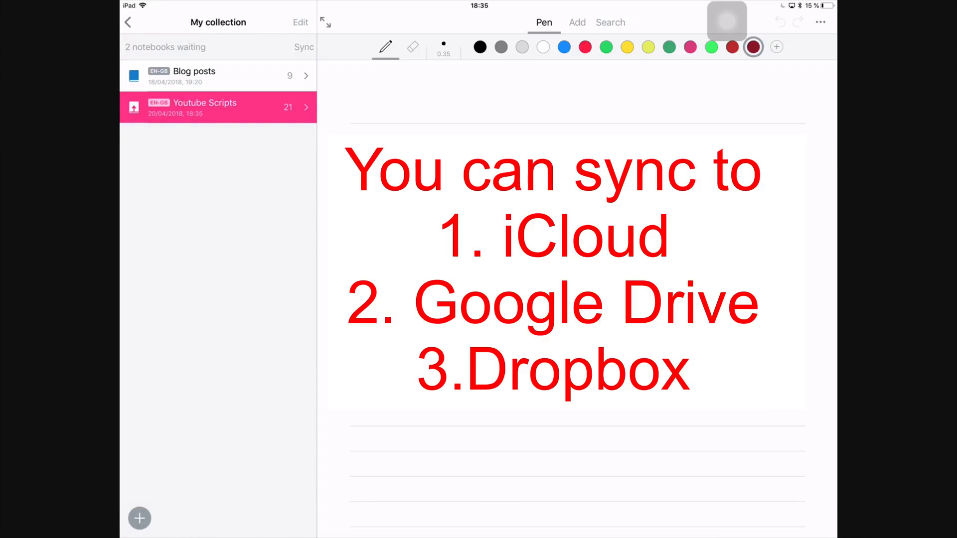
click(304, 47)
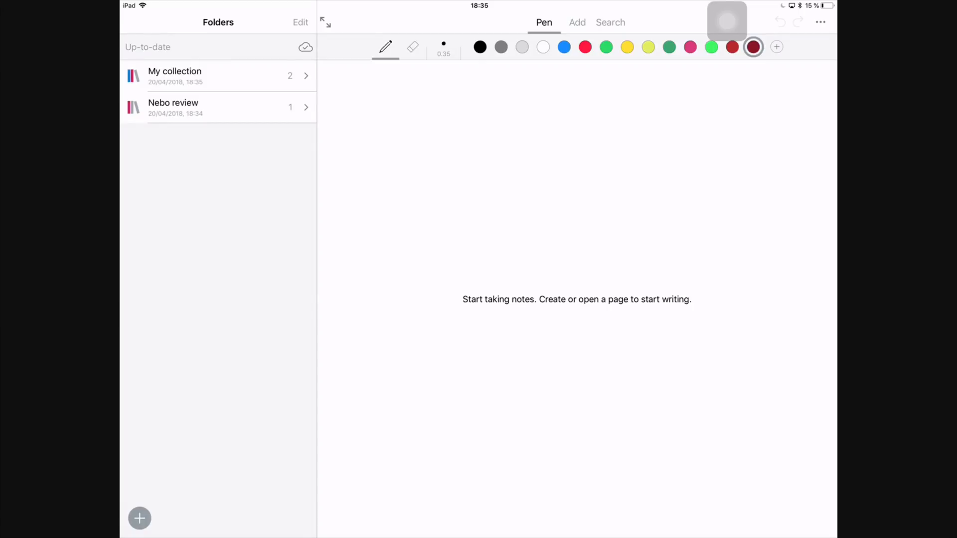
Open the Nebo review folder, toggle full-screen page view, and restore the page list.
click(200, 107)
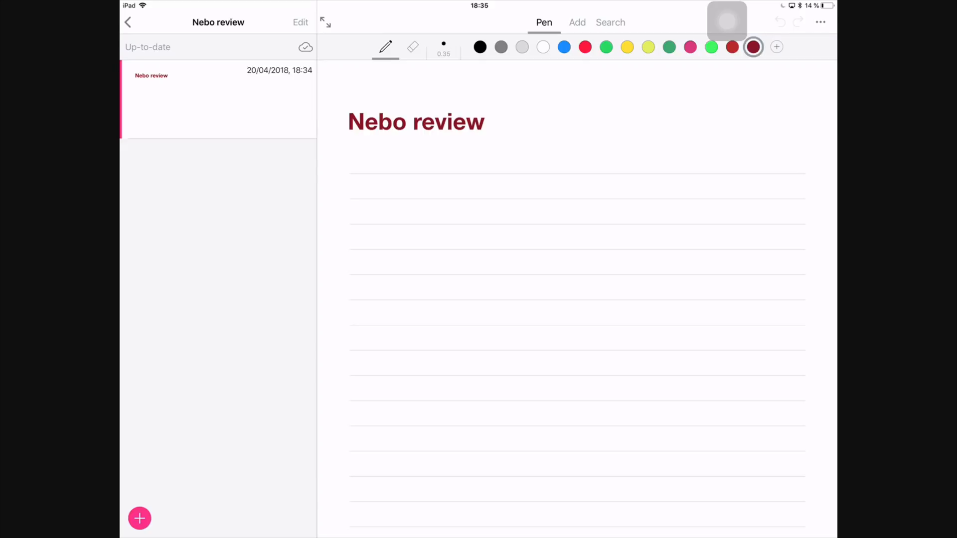
click(325, 22)
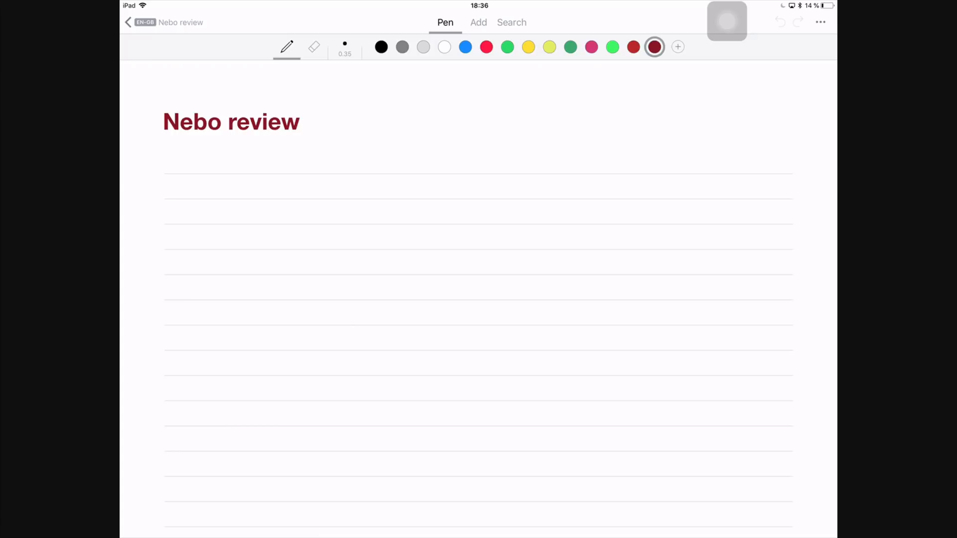
click(129, 22)
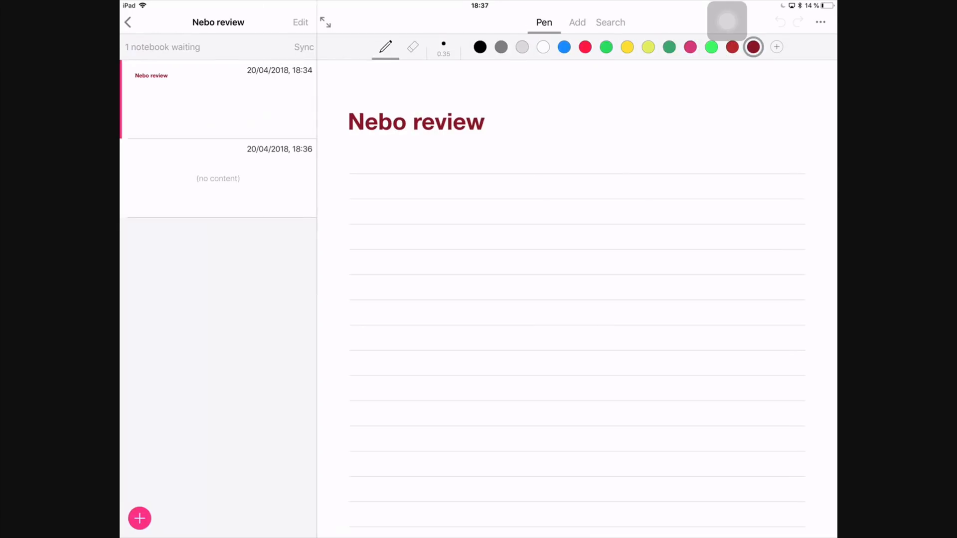
Write 'Pen not customisable' in black, erase part of the last word, and open thickness options.
click(480, 47)
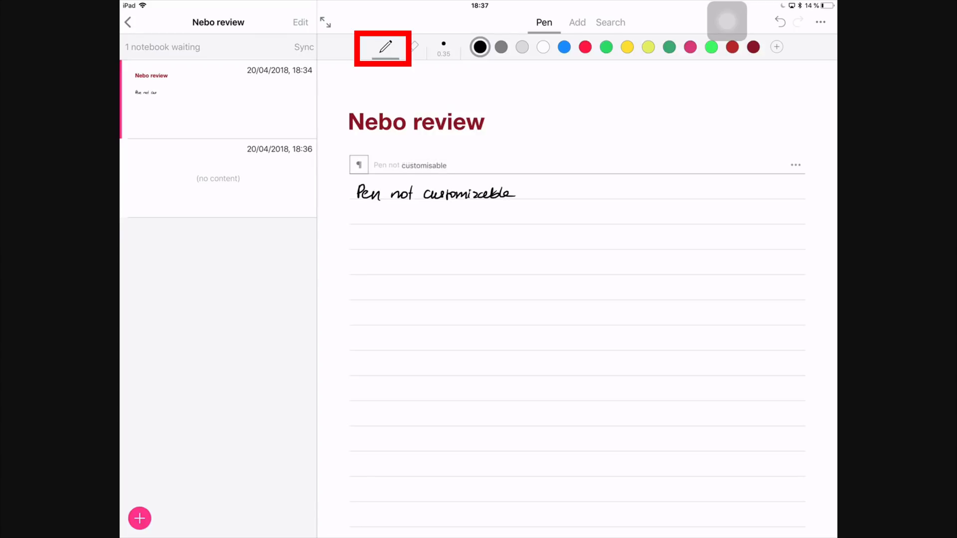
click(412, 47)
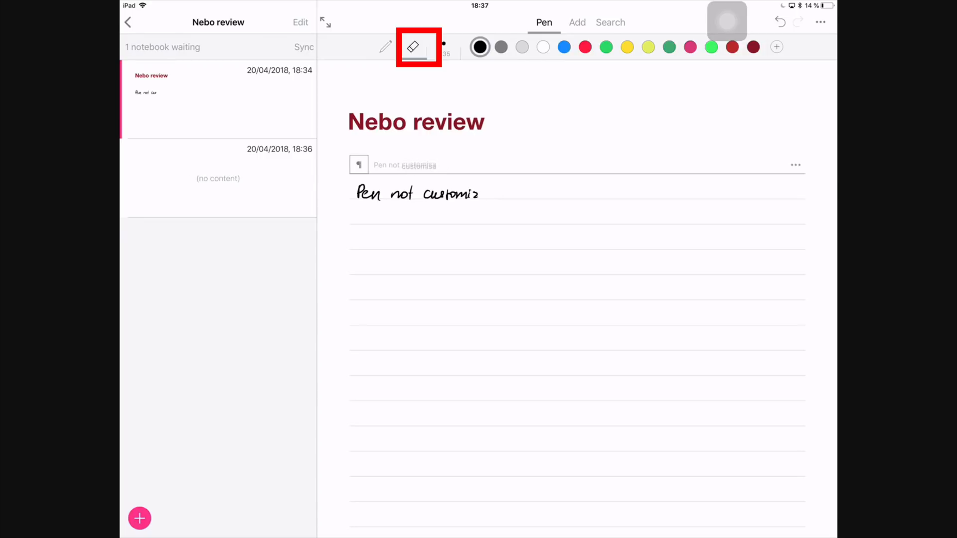
drag(440, 194, 464, 193)
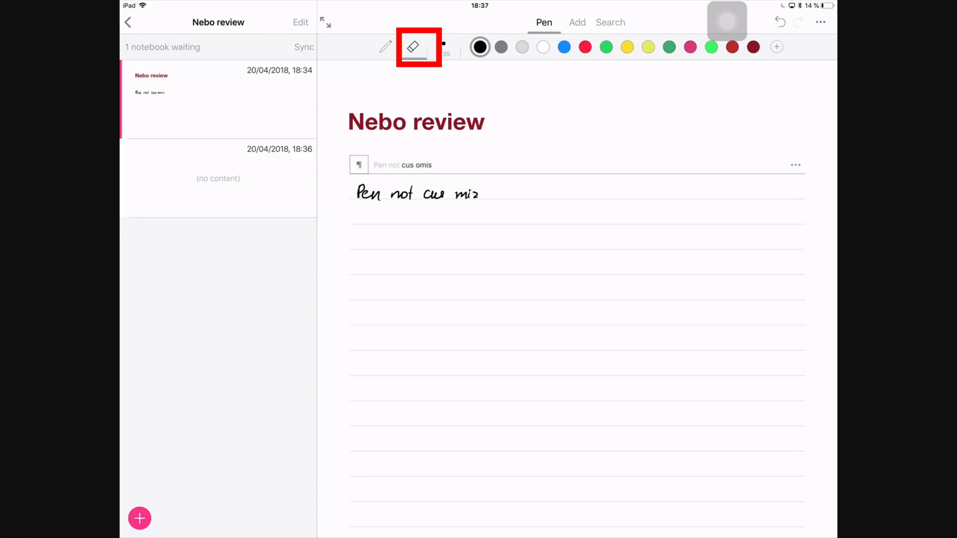
click(412, 47)
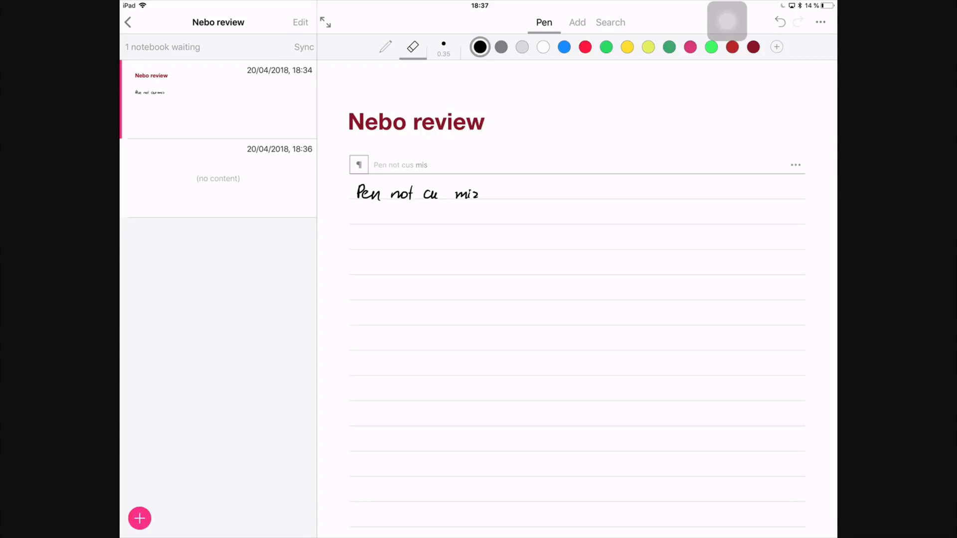
click(443, 48)
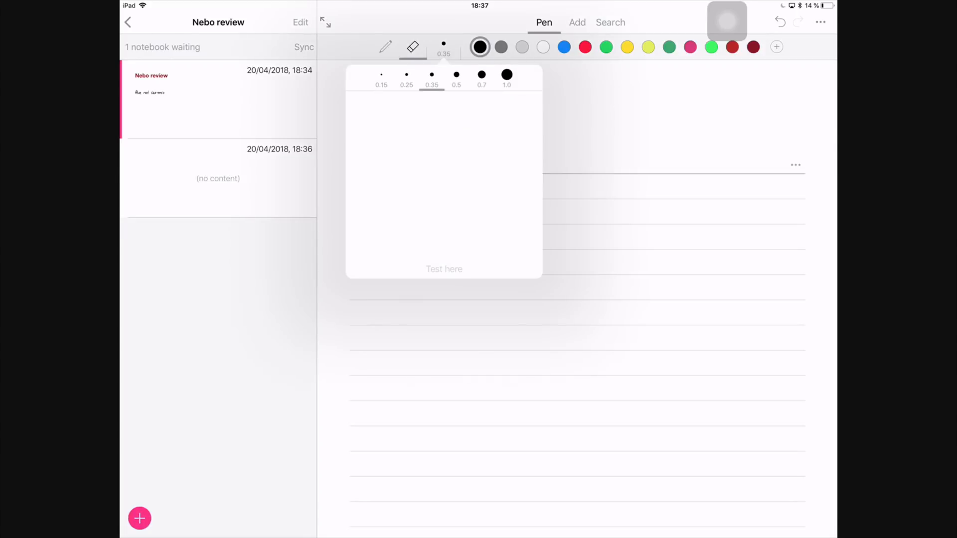
Test pen thicknesses in the Test here area and settle on 0.7.
click(381, 76)
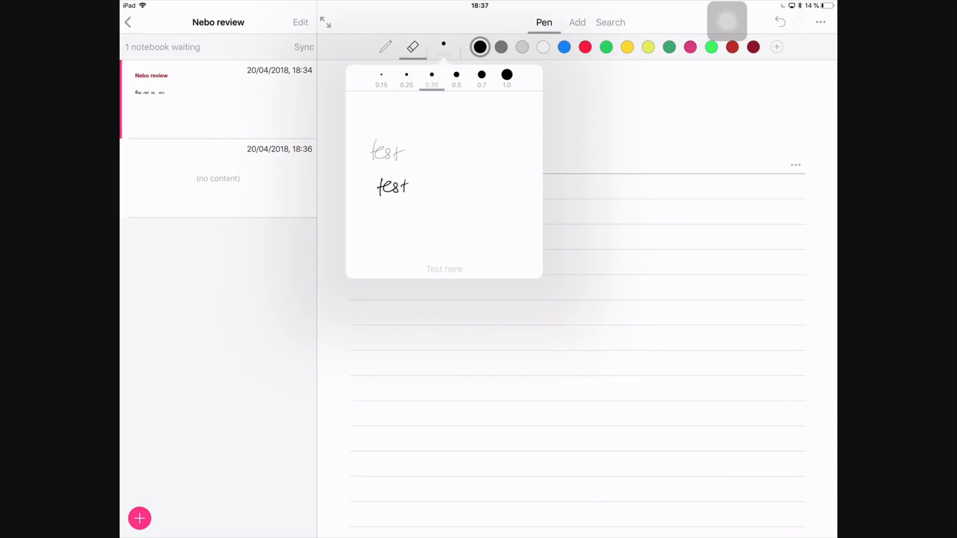
drag(376, 212, 407, 214)
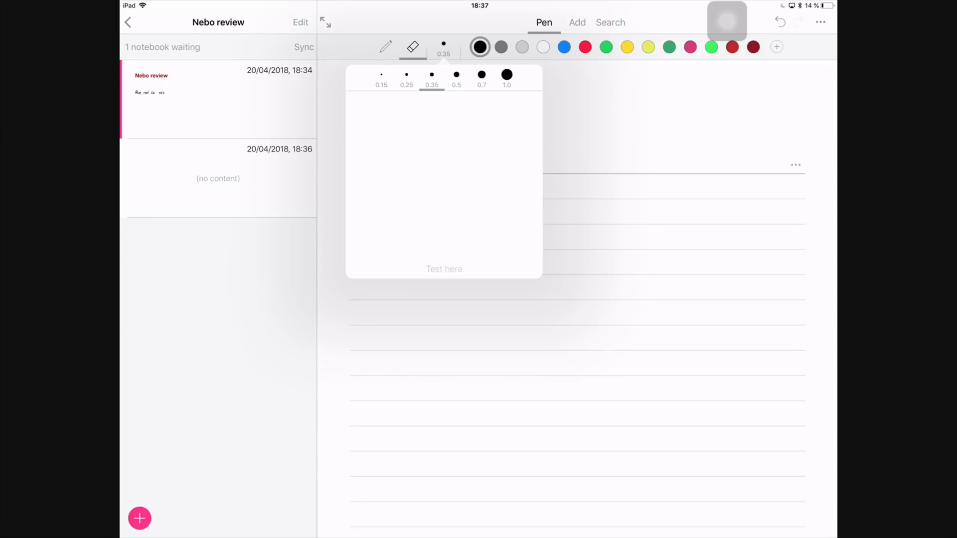
click(481, 77)
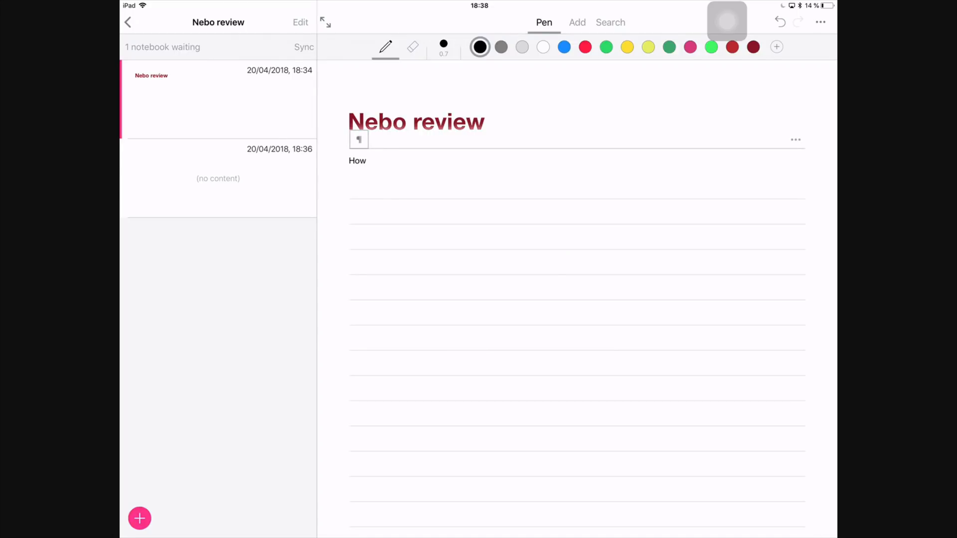
Open the Photos picker through the Add tab's Image option.
click(480, 47)
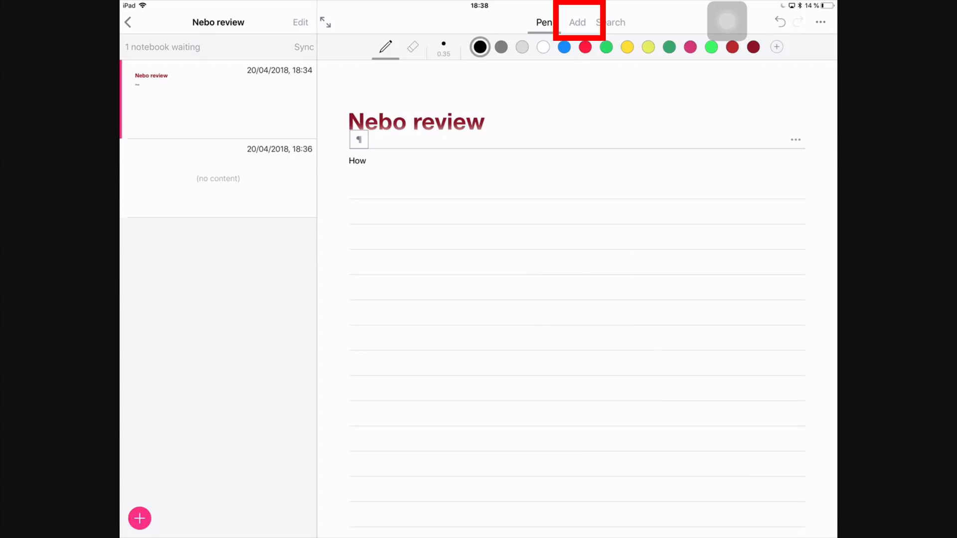
click(576, 22)
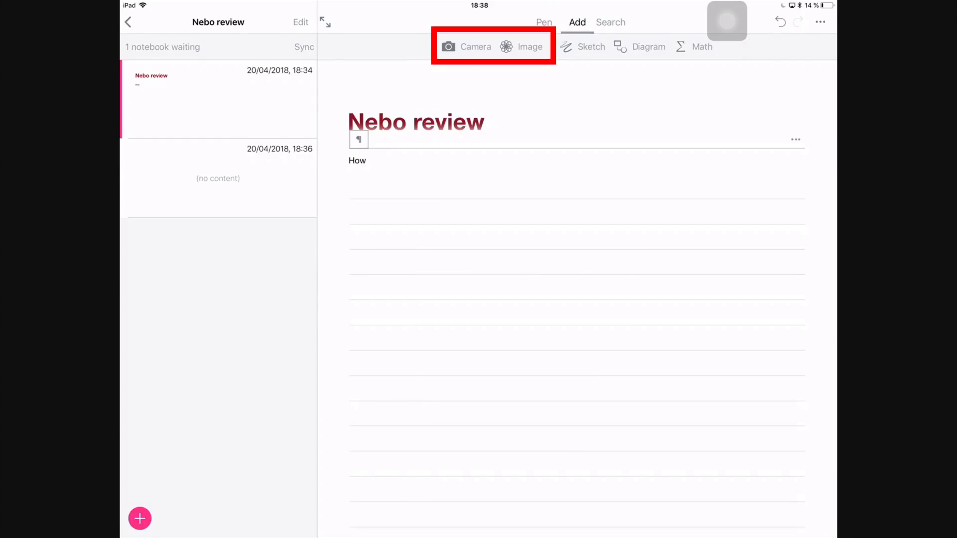
scroll(up, 3)
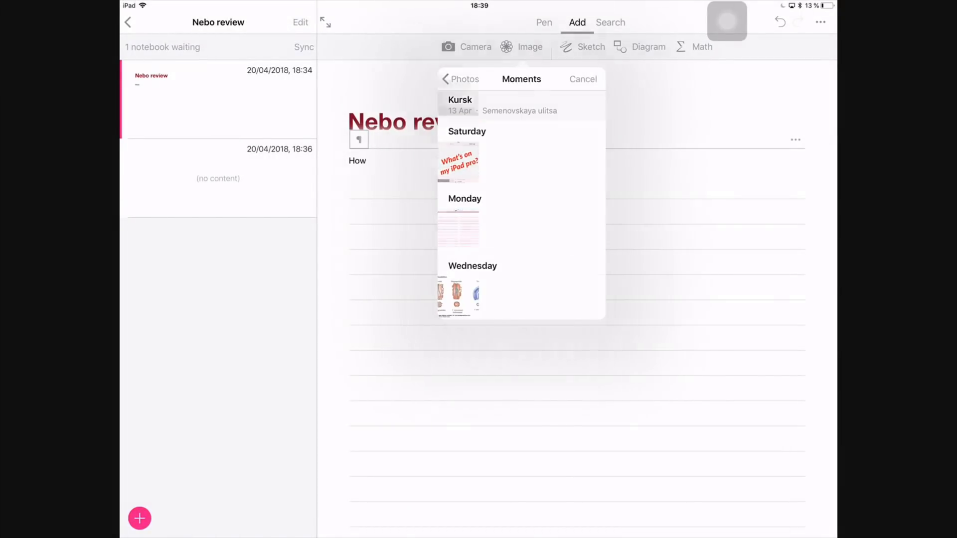
Insert the 'What's on my iPad pro?' photo and sketch mountains and a sun.
click(458, 161)
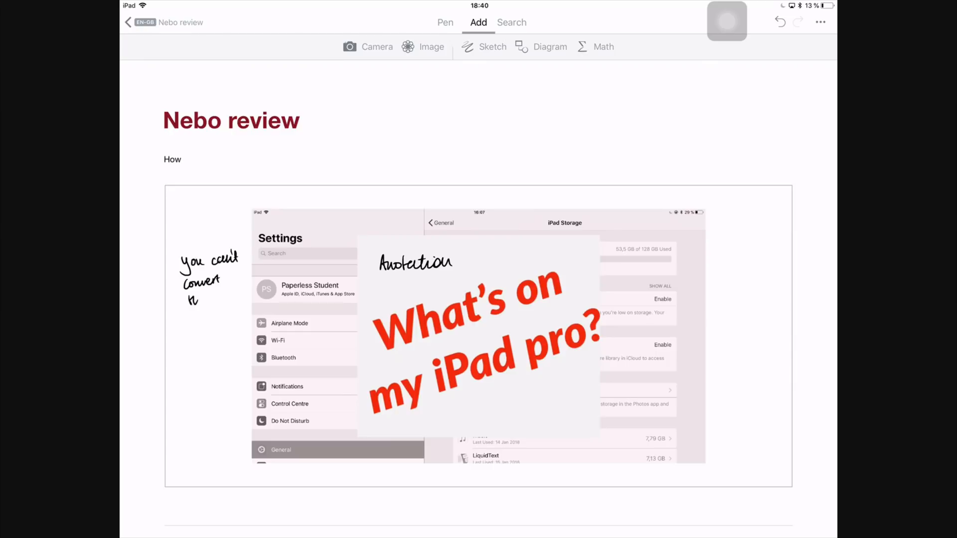
scroll(down, 3)
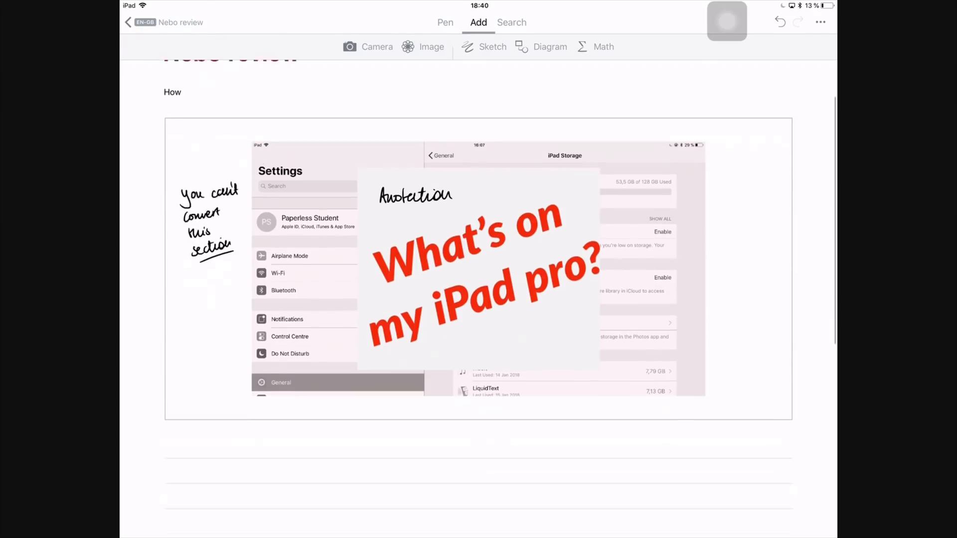
click(485, 46)
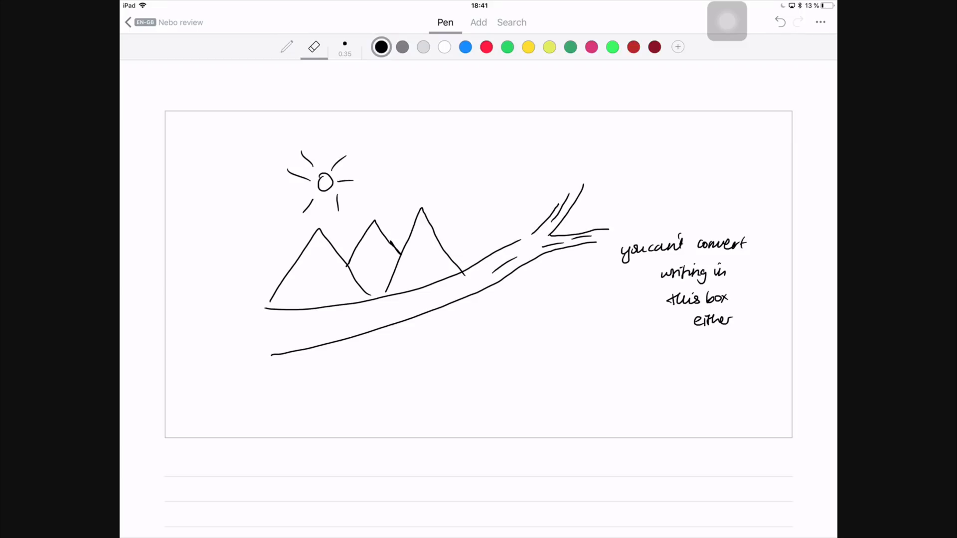
click(286, 49)
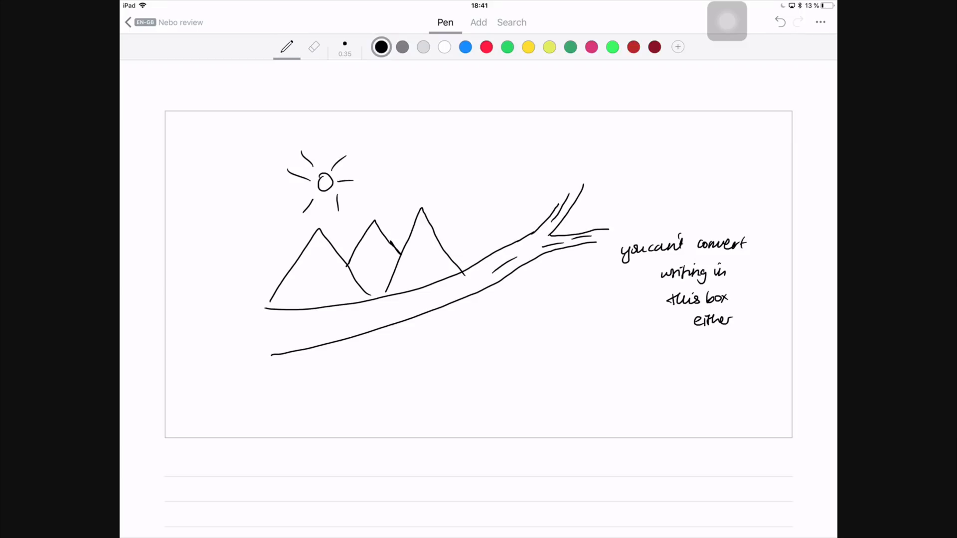
click(478, 22)
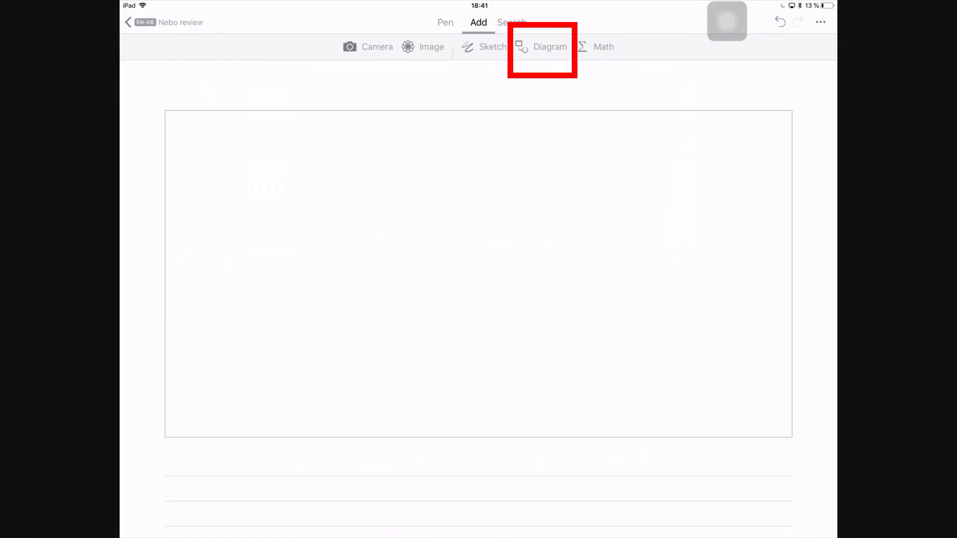
Insert a mind-map diagram and handwrite the 'might just replace microsoft' line.
click(549, 47)
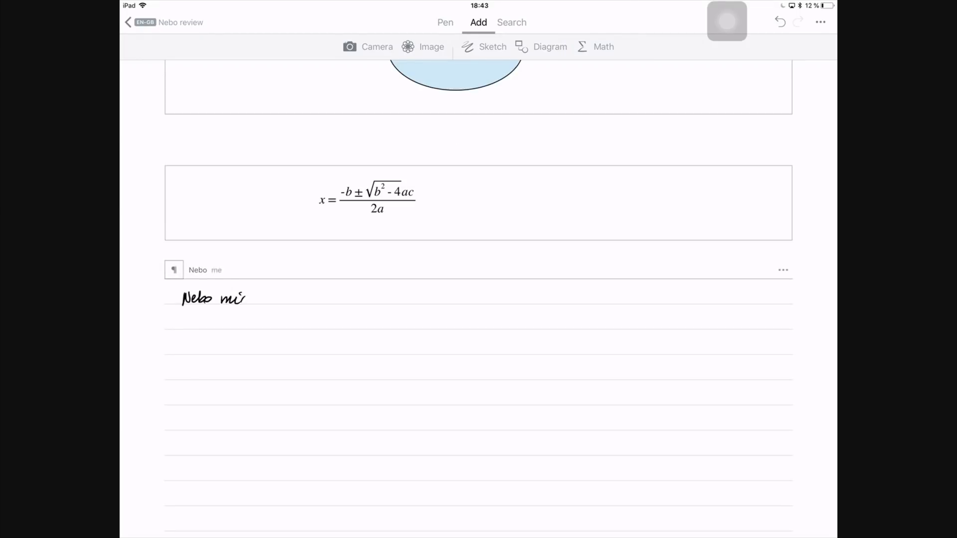
text(might just replace m)
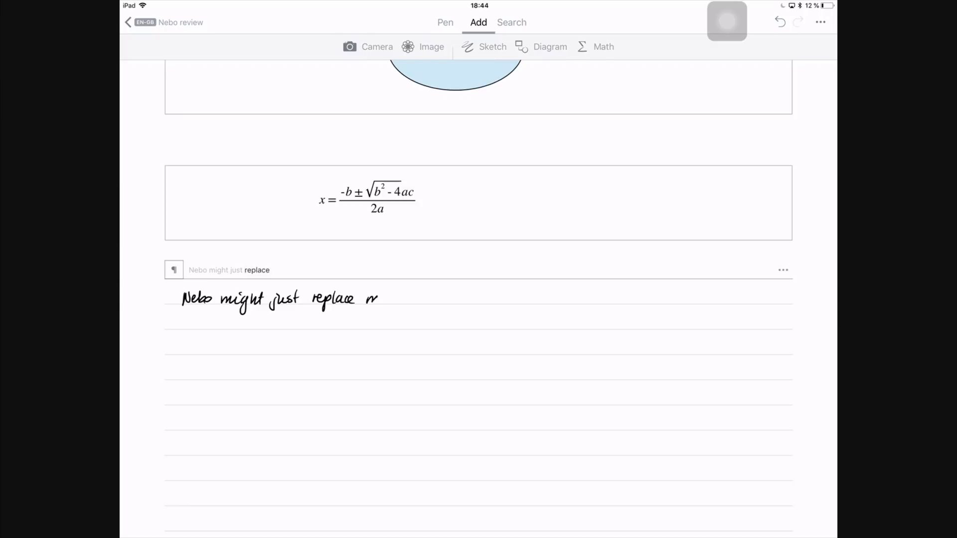
text(microsoft office)
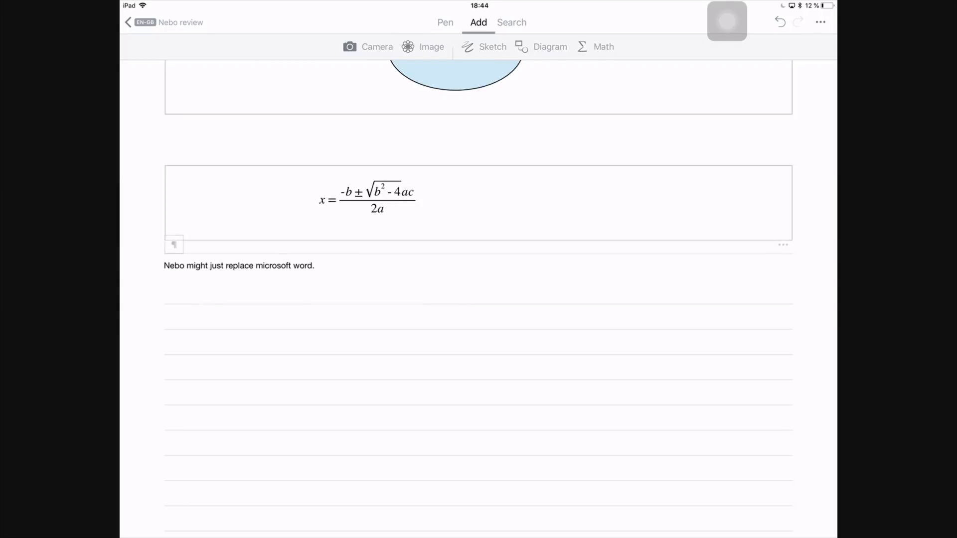
text(They are g)
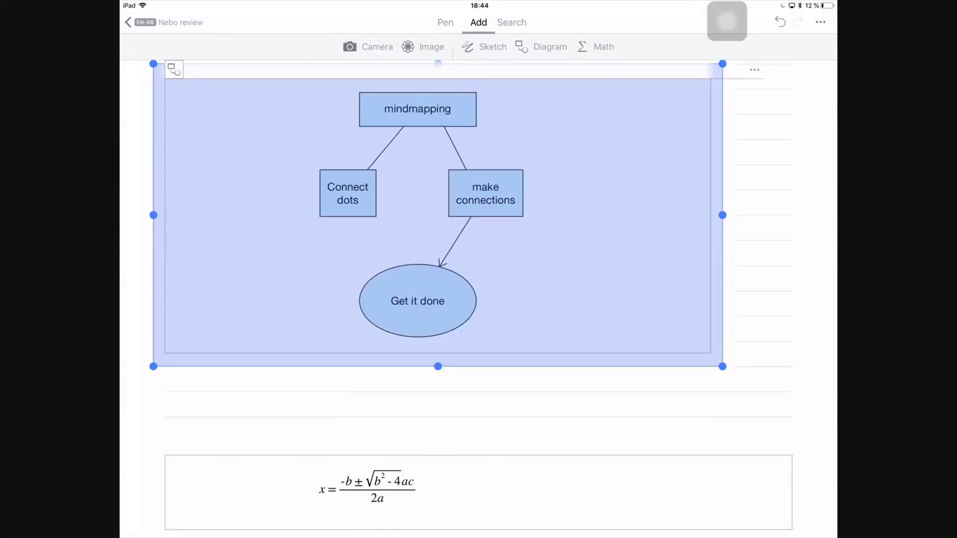
Resize the mind-map to half the page width, then open note search.
drag(722, 366, 478, 316)
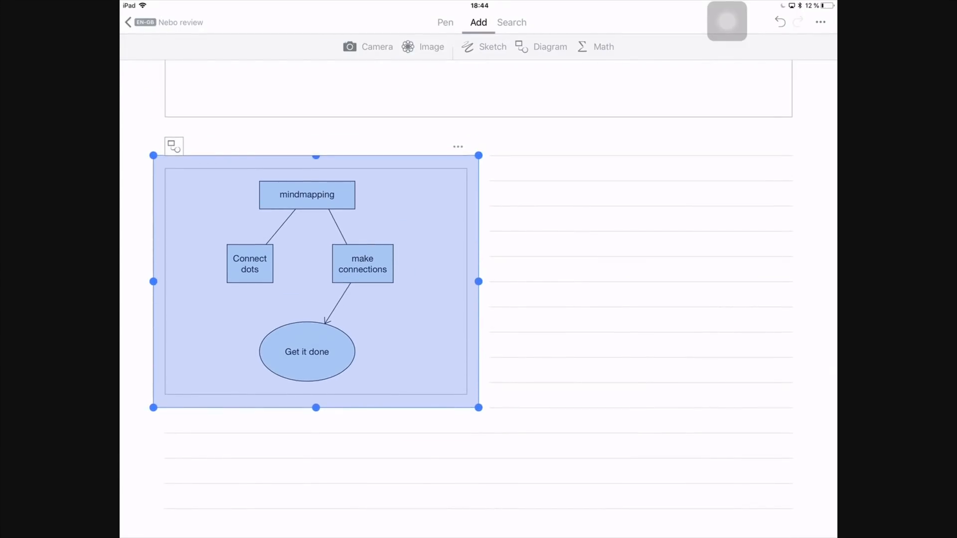
click(457, 147)
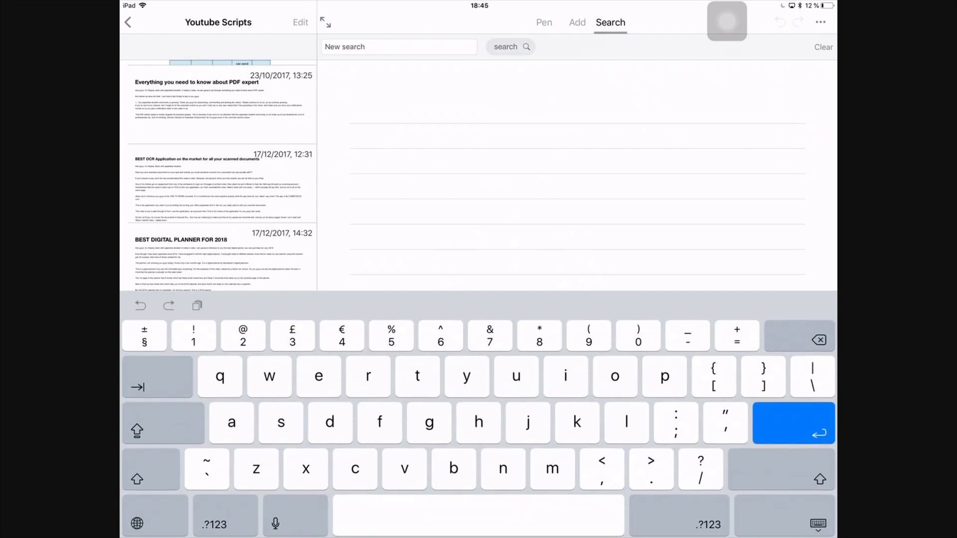
Search for 'search' and scroll through the 4 matching pages.
text(search)
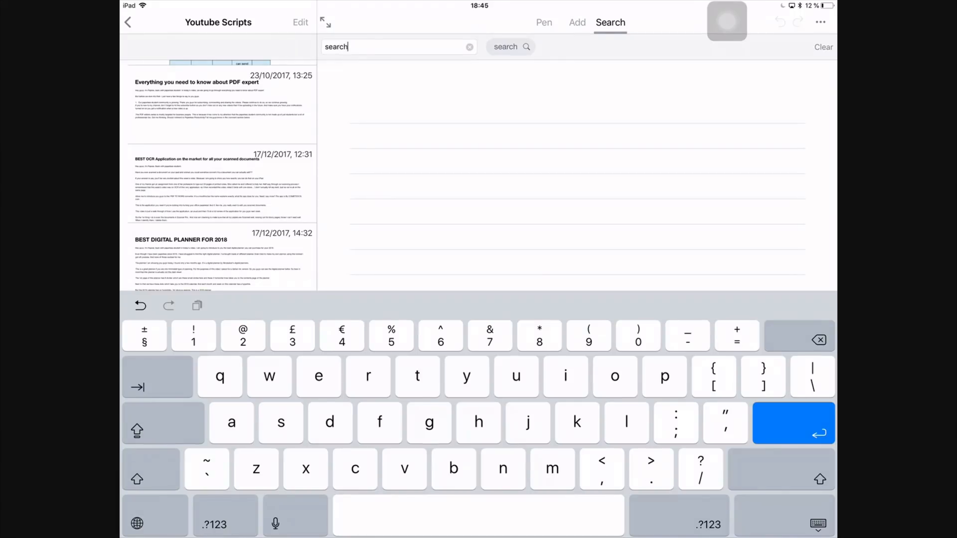
click(510, 47)
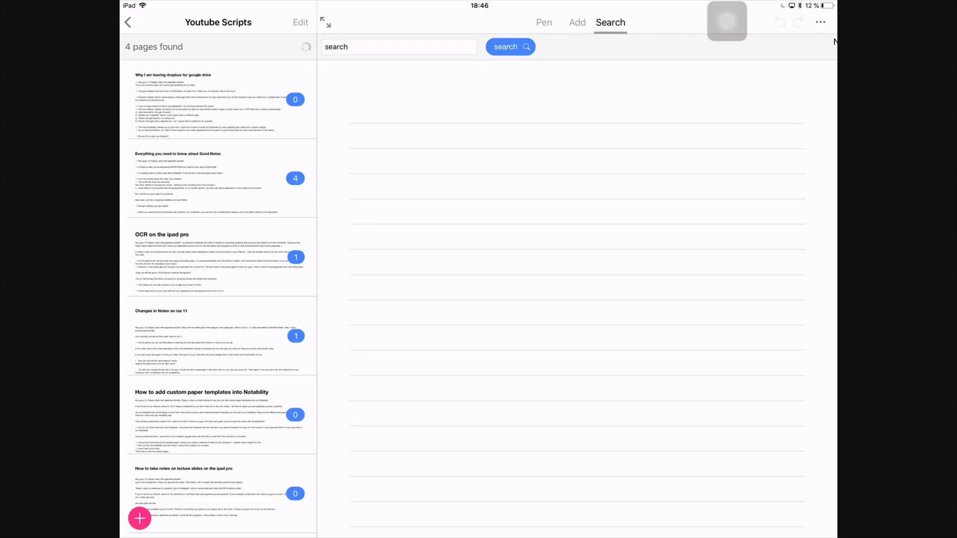
scroll(down, 3)
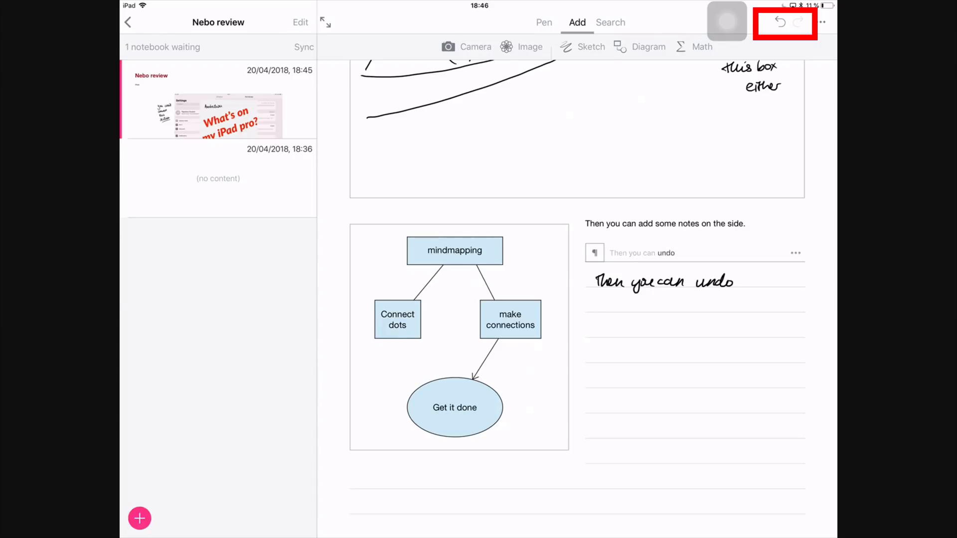
Undo a stroke, then write and convert the 'undo or redo' and 'as I go' notes.
click(776, 23)
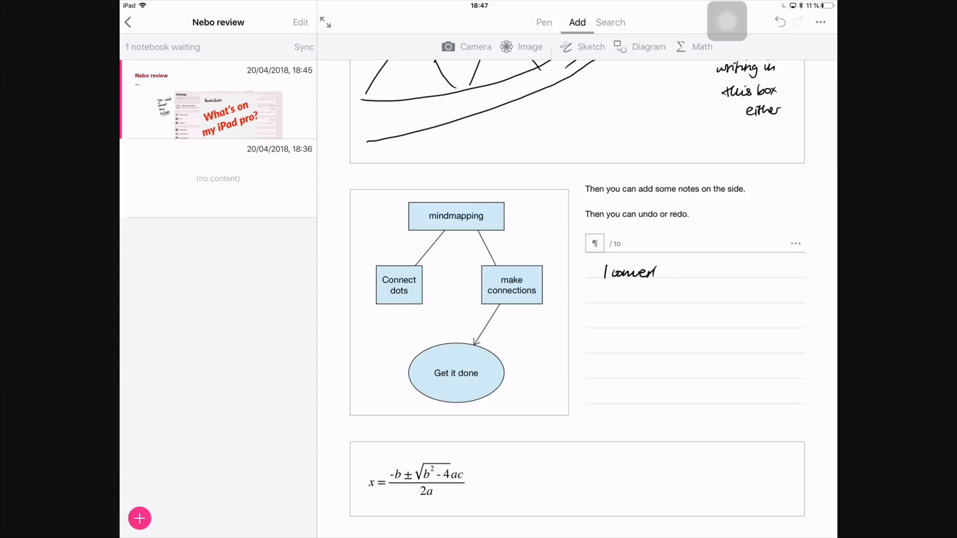
text(as I go)
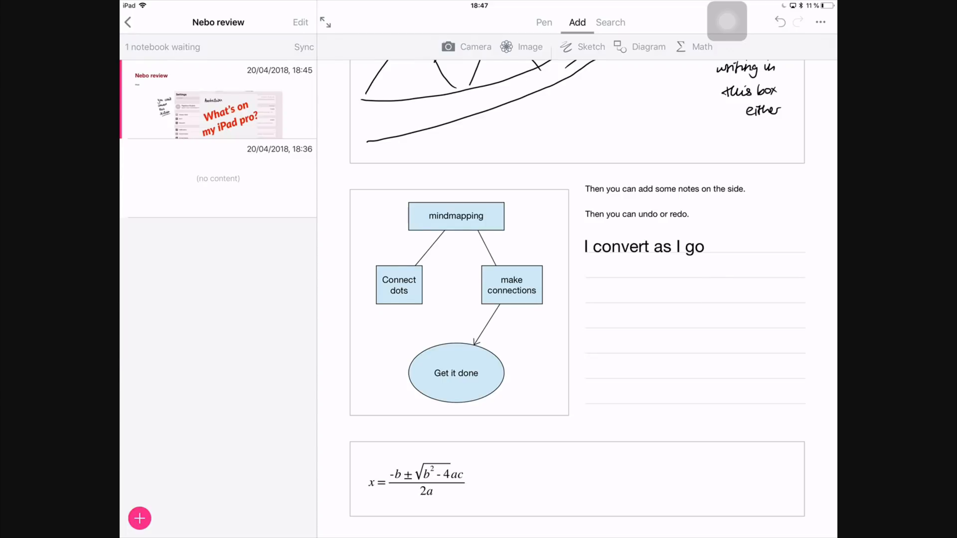
drag(714, 247, 763, 247)
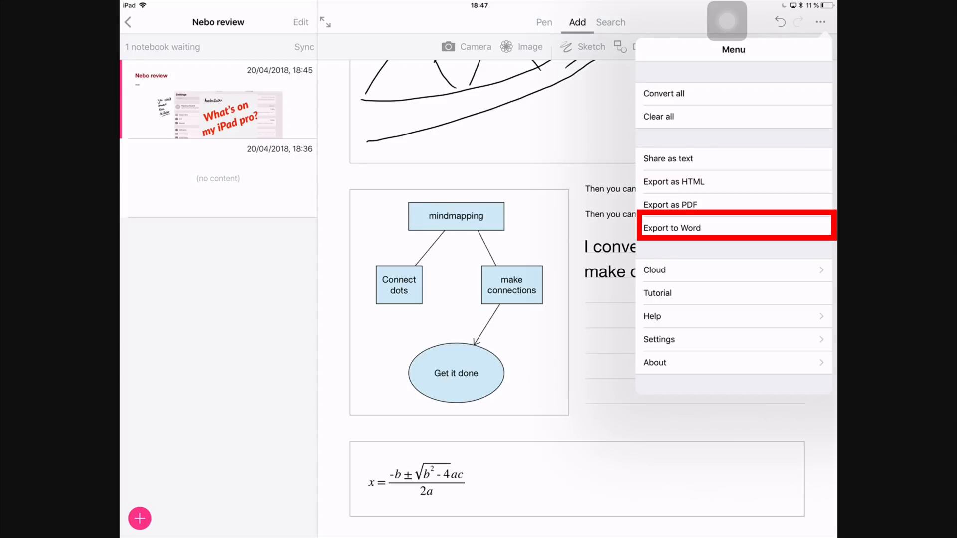
View Cloud sync settings with the connected Google Drive, then launch the Tutorial.
click(654, 270)
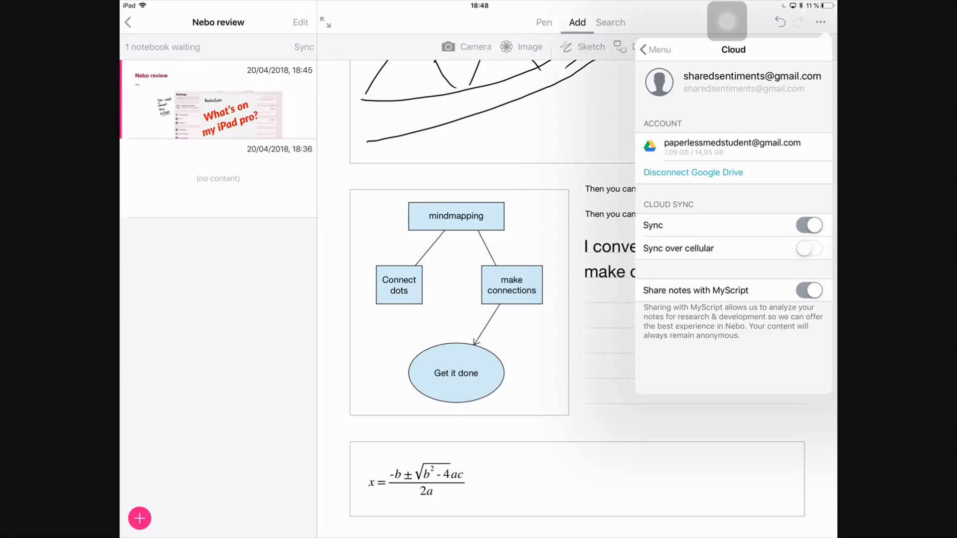
click(654, 49)
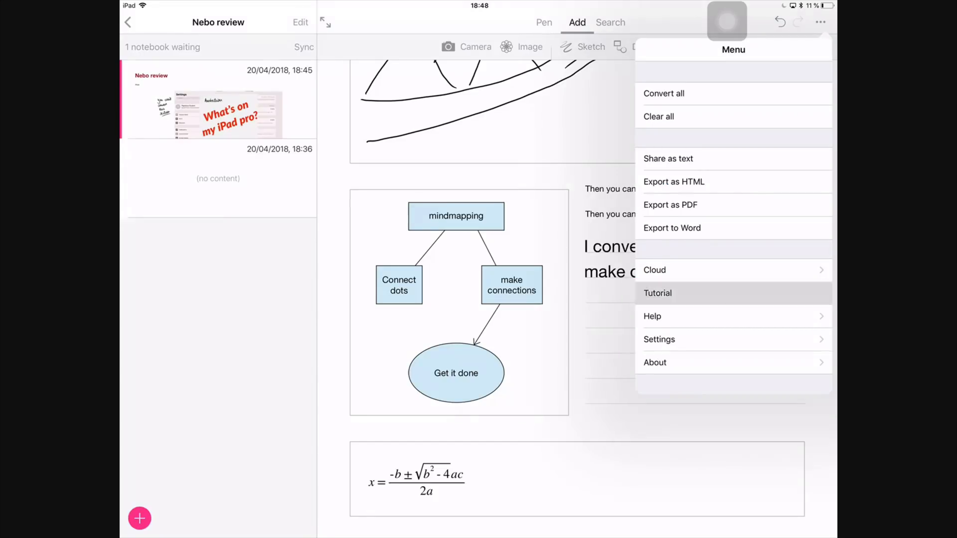
click(658, 293)
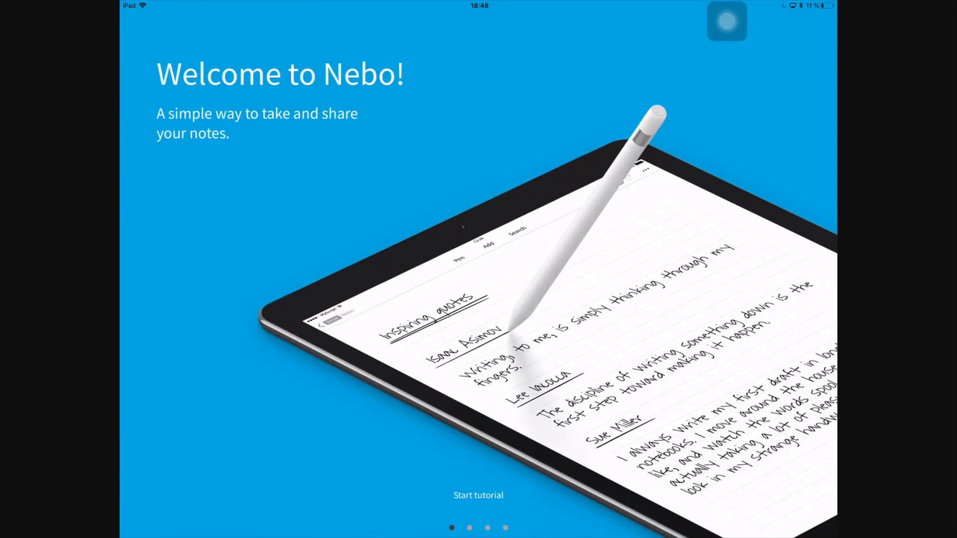
Exit the tutorial, browse Help in the menu, and close the menu.
click(479, 495)
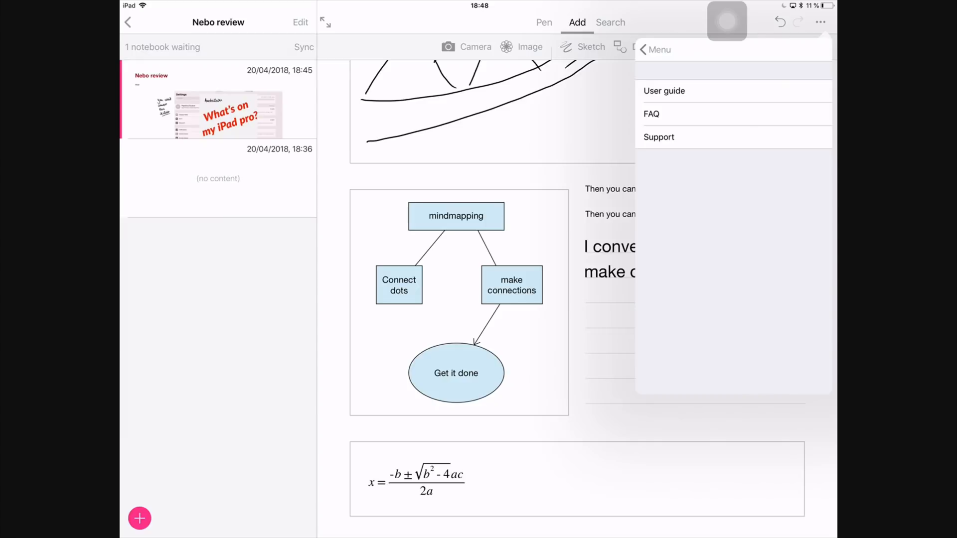
click(645, 49)
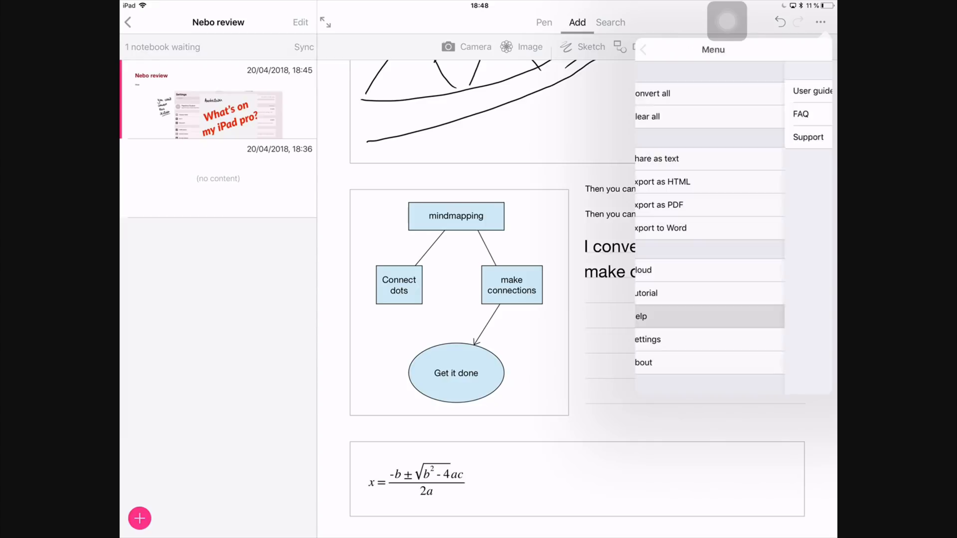
click(647, 340)
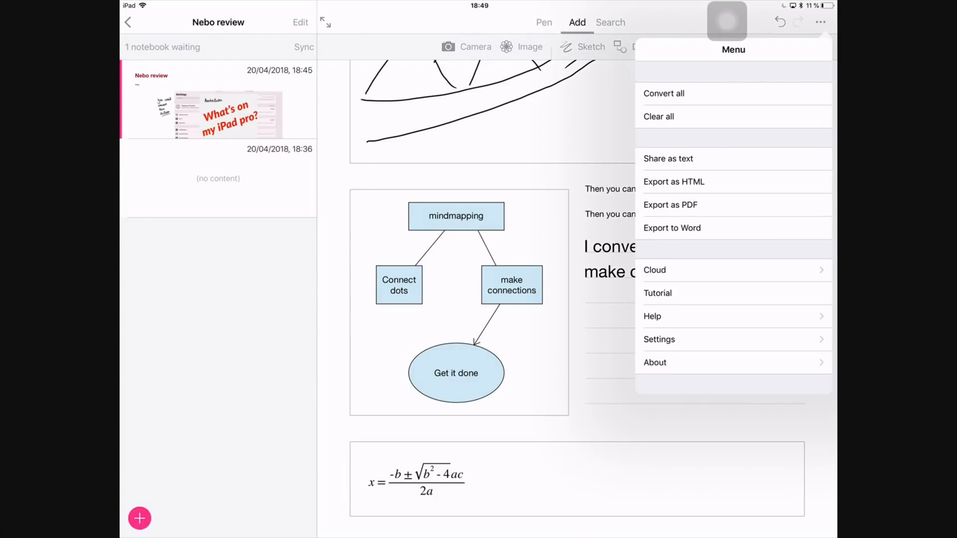
click(660, 339)
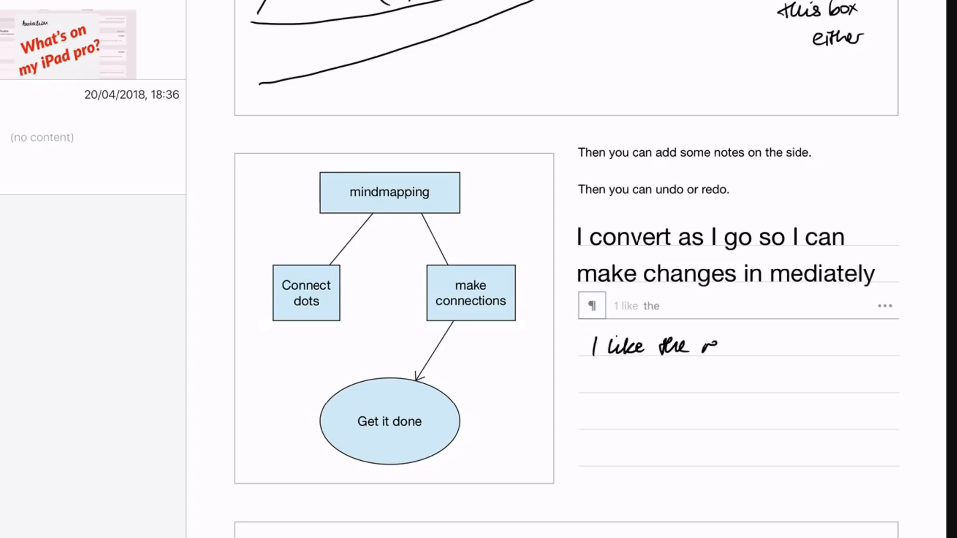
Extend the handwritten line with 'reviewing of my'.
text(reviewing)
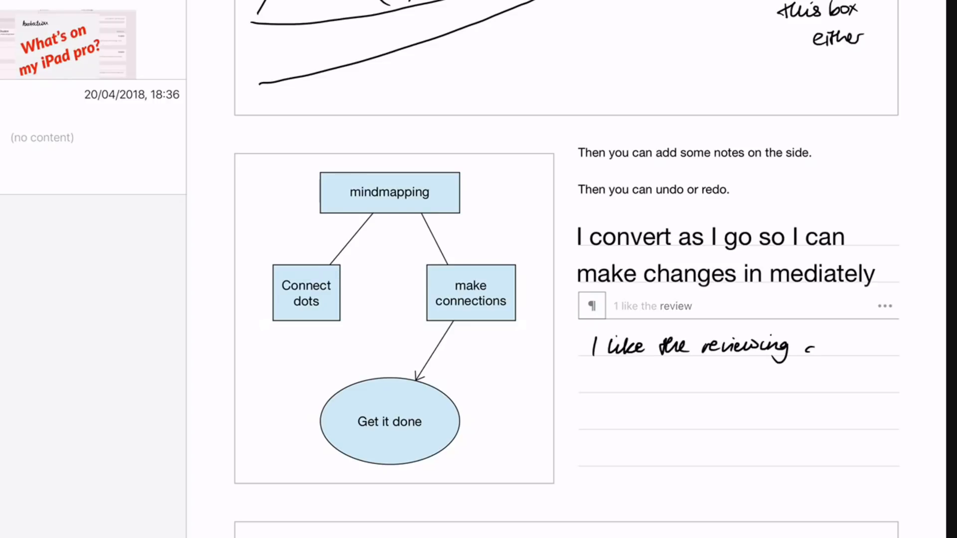
text(of my)
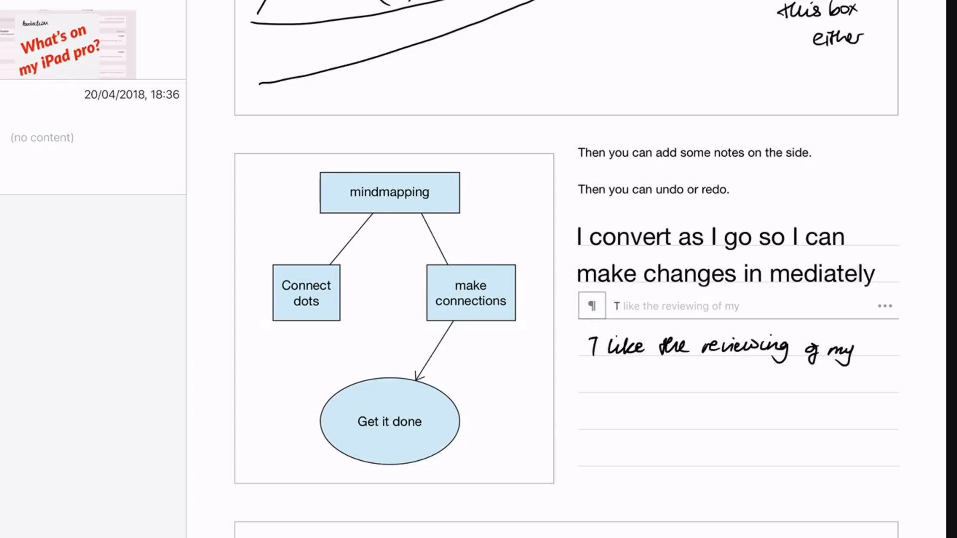